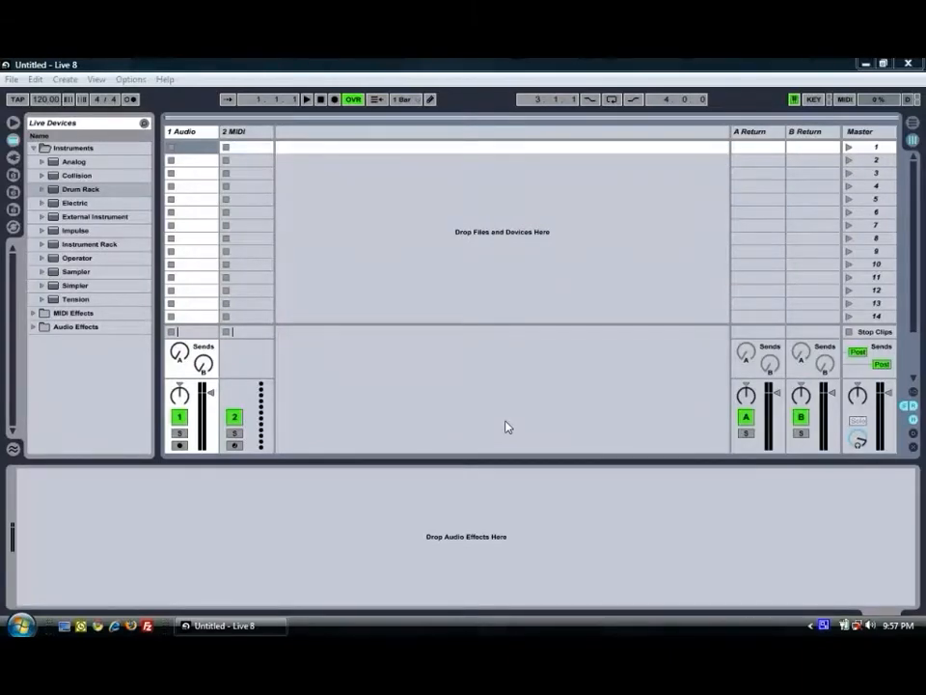
pyautogui.moveTo(420, 376)
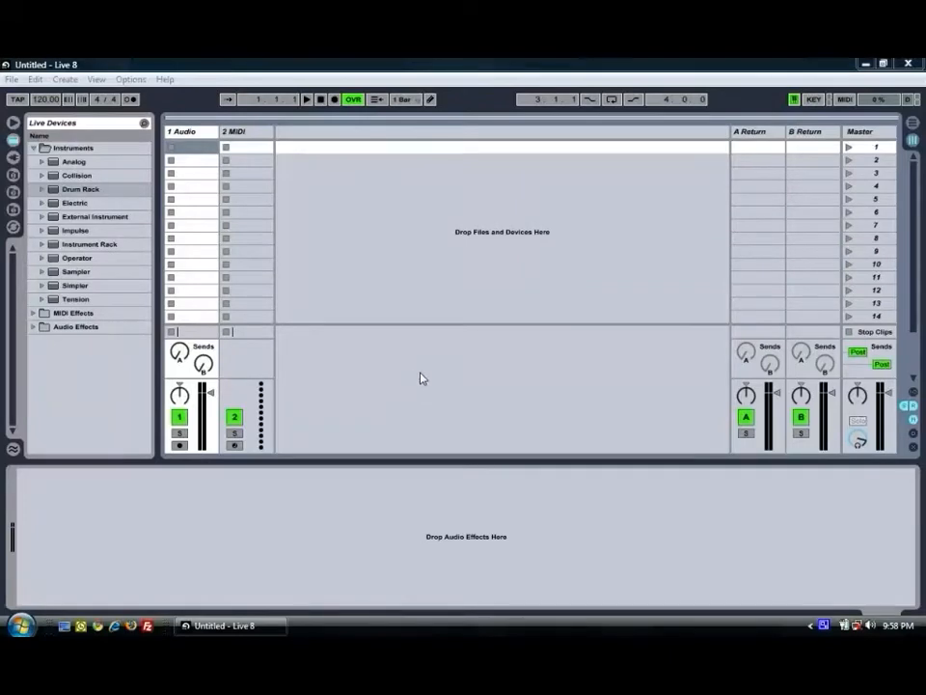
pyautogui.moveTo(307, 211)
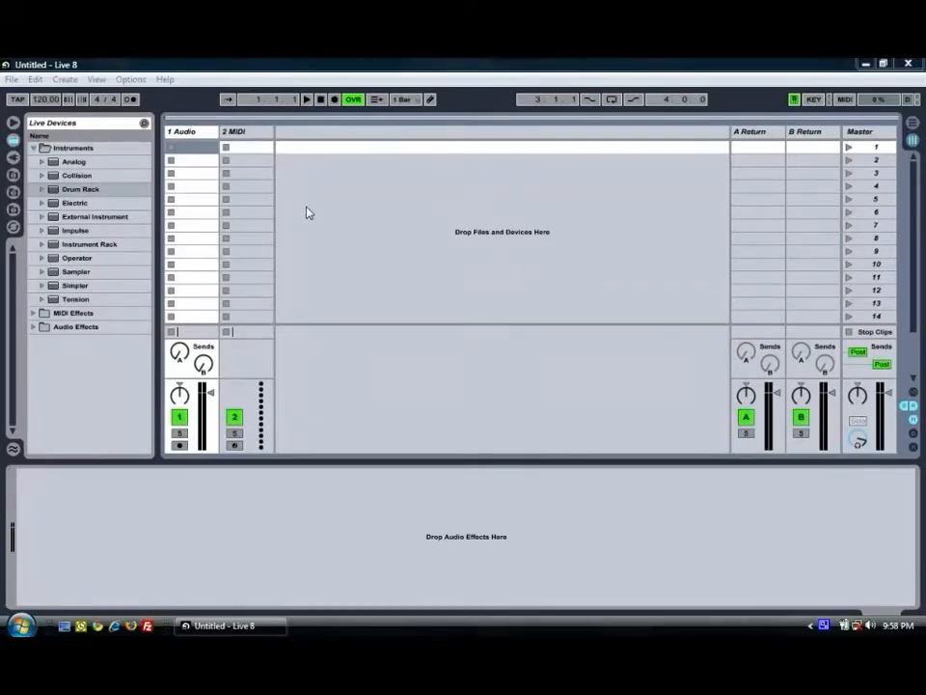
pyautogui.moveTo(325, 220)
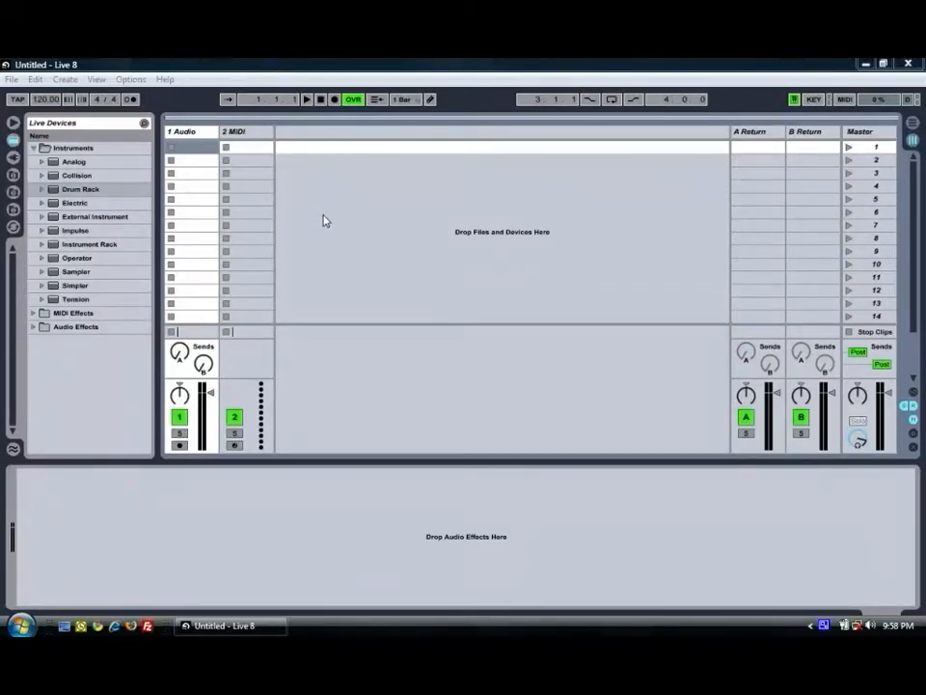
pyautogui.moveTo(310, 211)
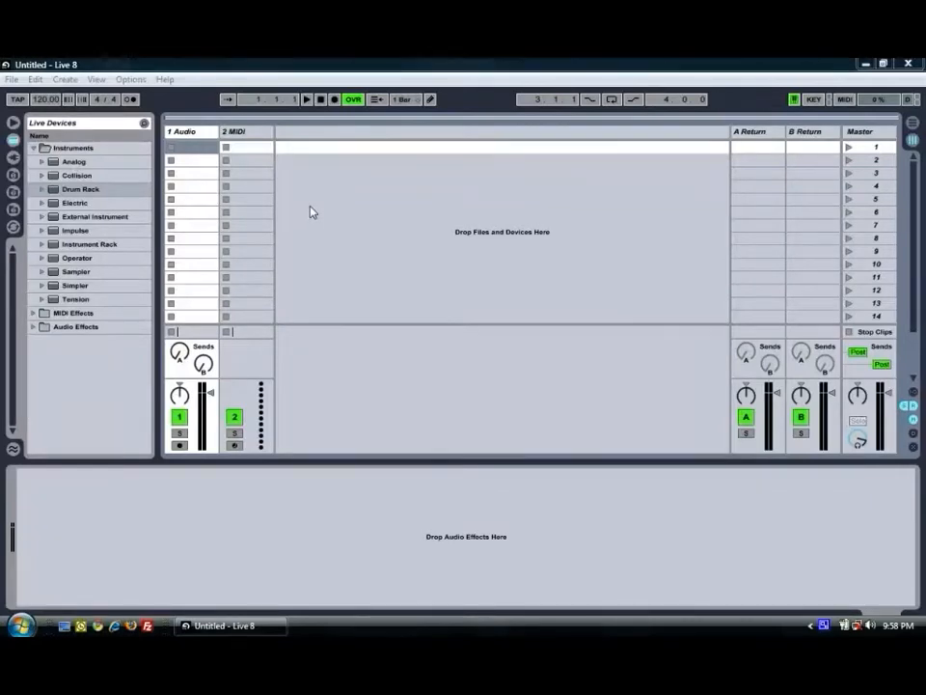
pyautogui.moveTo(320, 214)
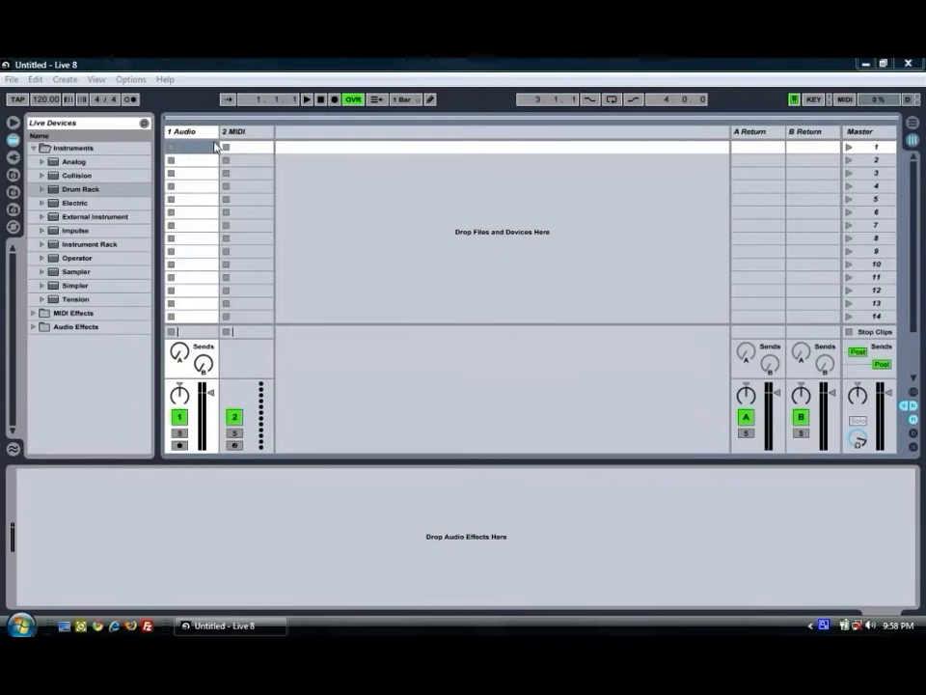
# Step: Select the Audio track to remove it, leaving only the MIDI track
pyautogui.click(12, 79)
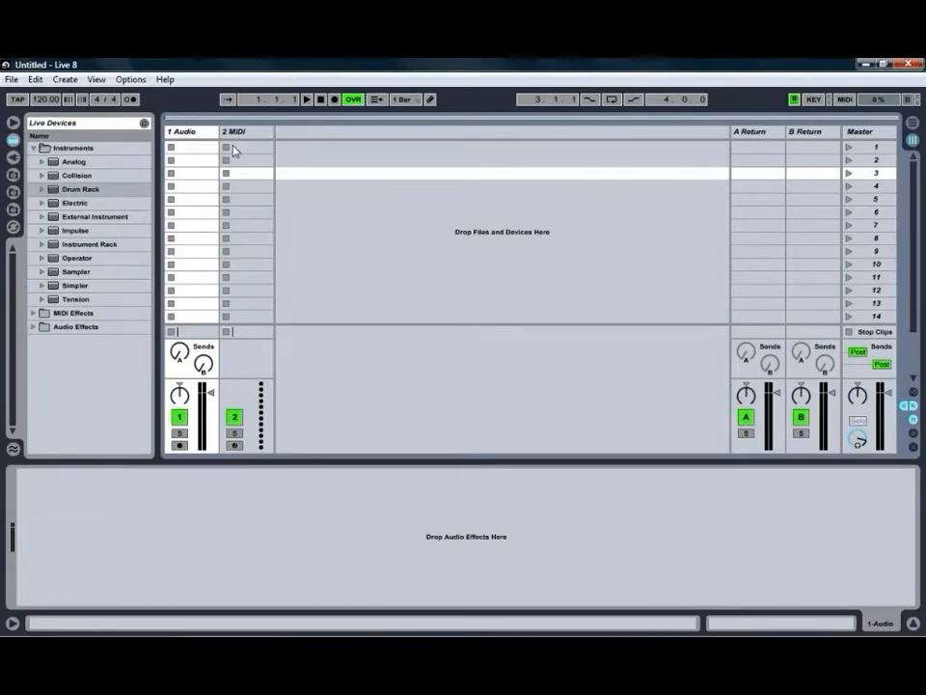
pyautogui.moveTo(183, 132)
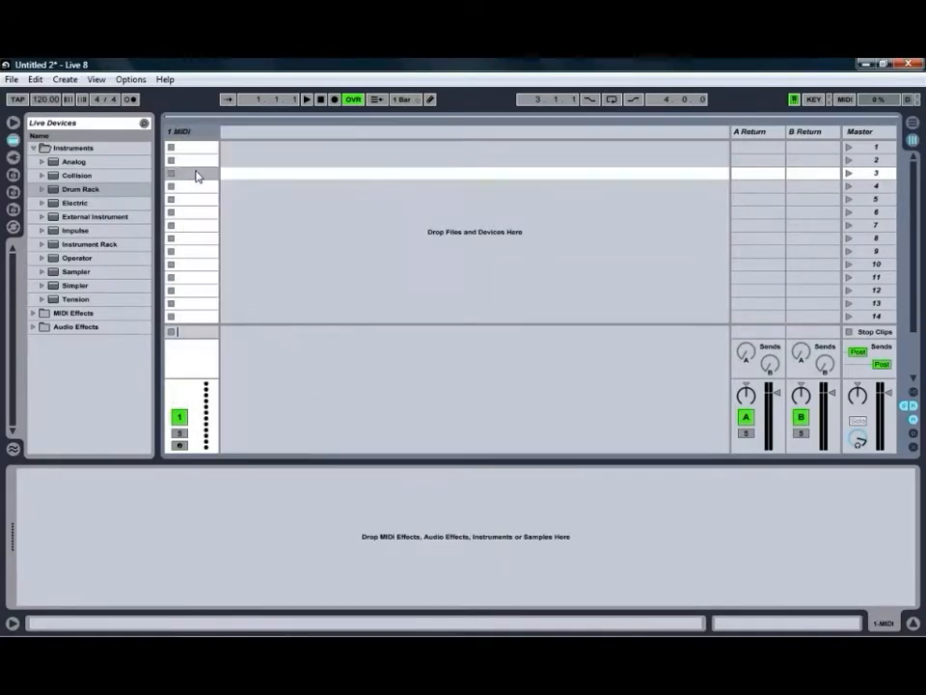
pyautogui.moveTo(81, 188)
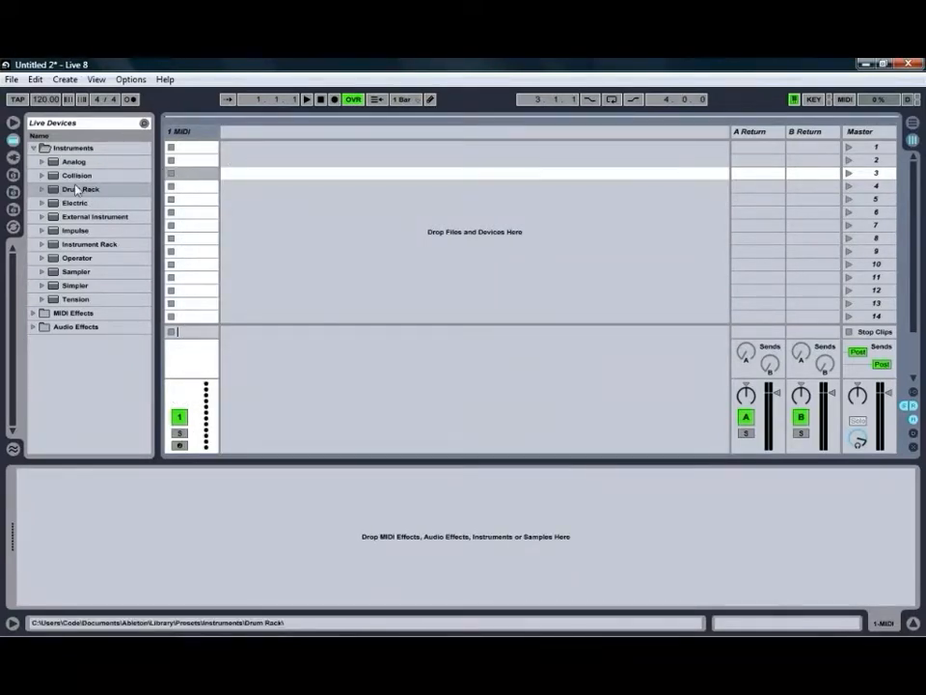
pyautogui.moveTo(97, 195)
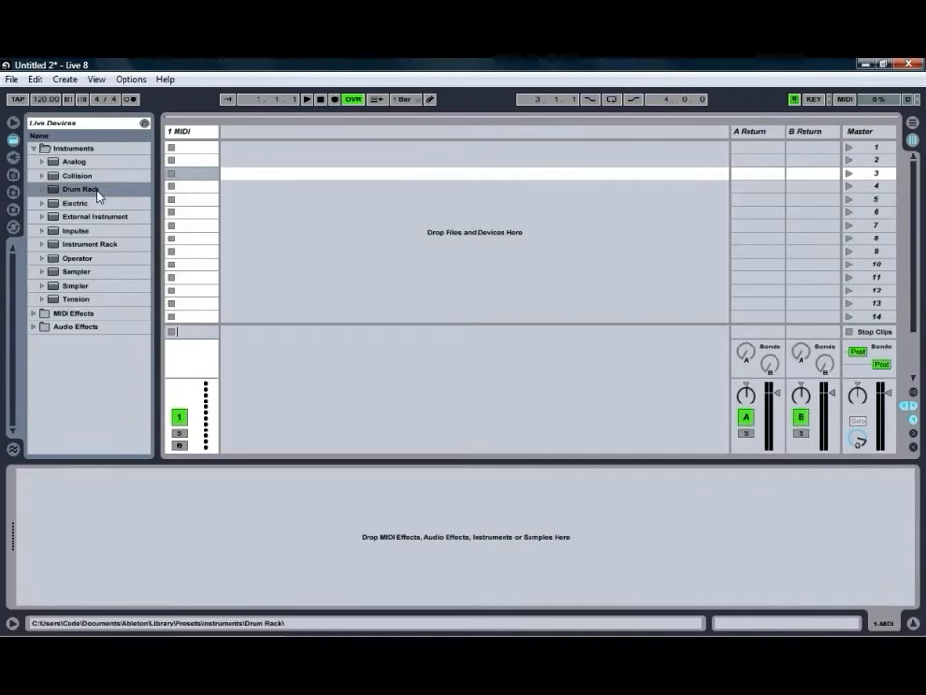
pyautogui.moveTo(188, 135)
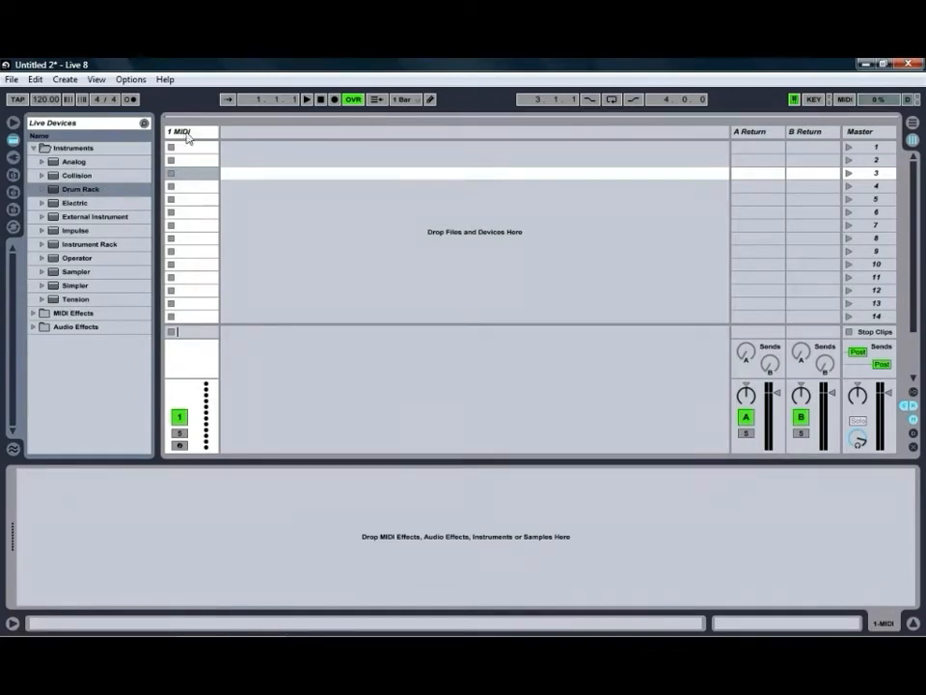
# Step: Load an empty Drum Rack onto the MIDI track and collapse its chain list
pyautogui.doubleClick(81, 189)
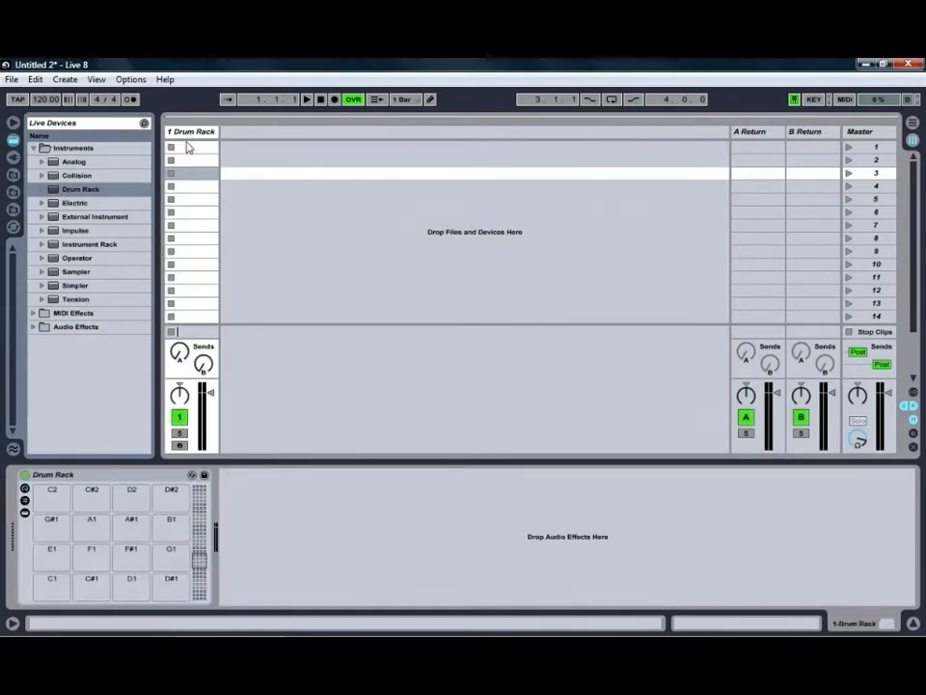
pyautogui.moveTo(90, 576)
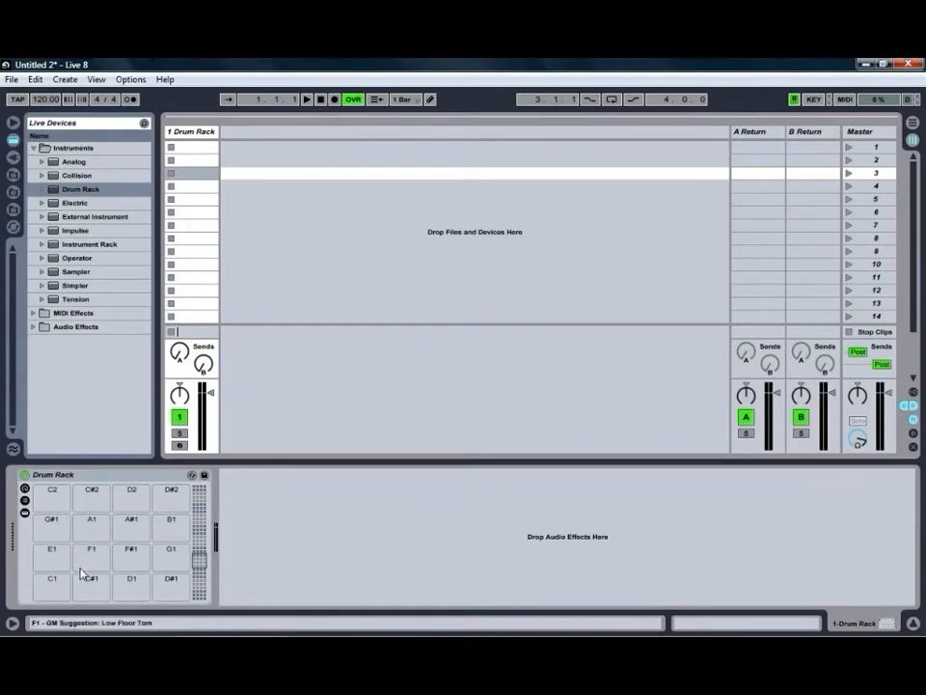
pyautogui.moveTo(132, 502)
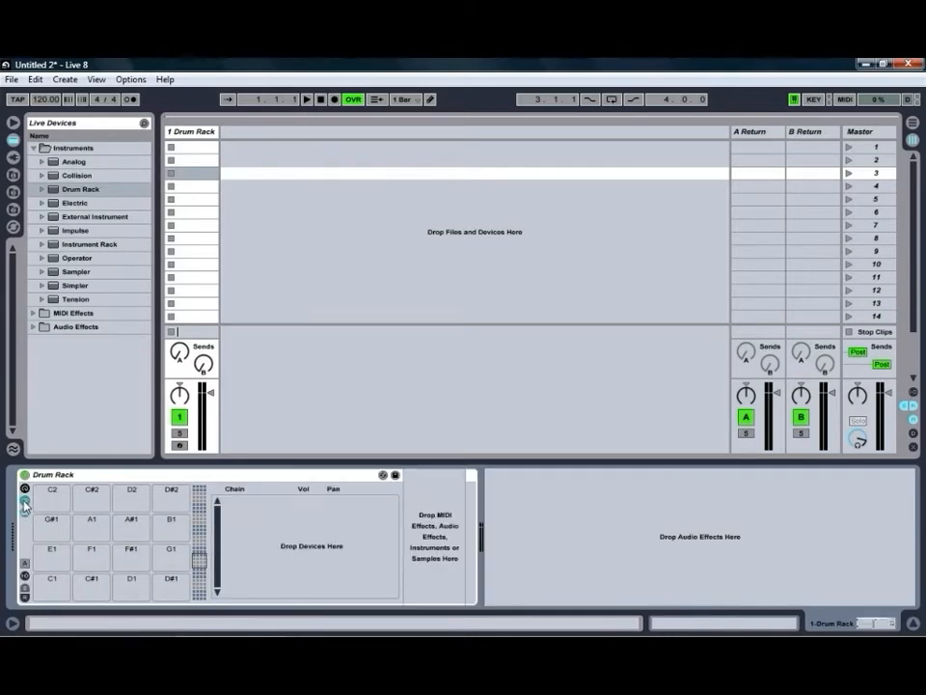
pyautogui.click(24, 493)
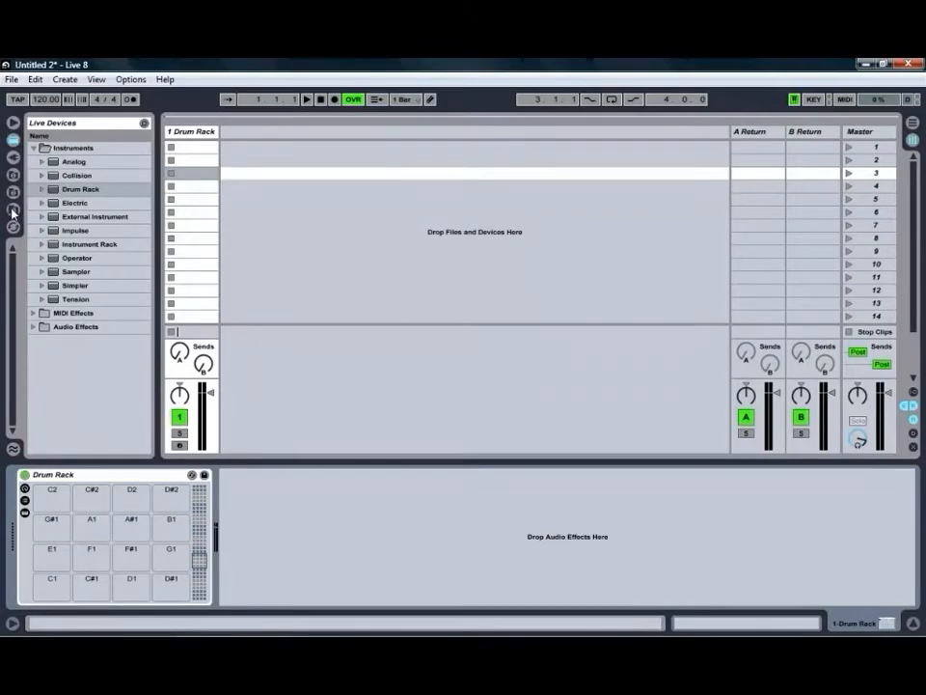
# Step: Open the drum sample folders, preview a snare and place it on pad E1
pyautogui.click(13, 210)
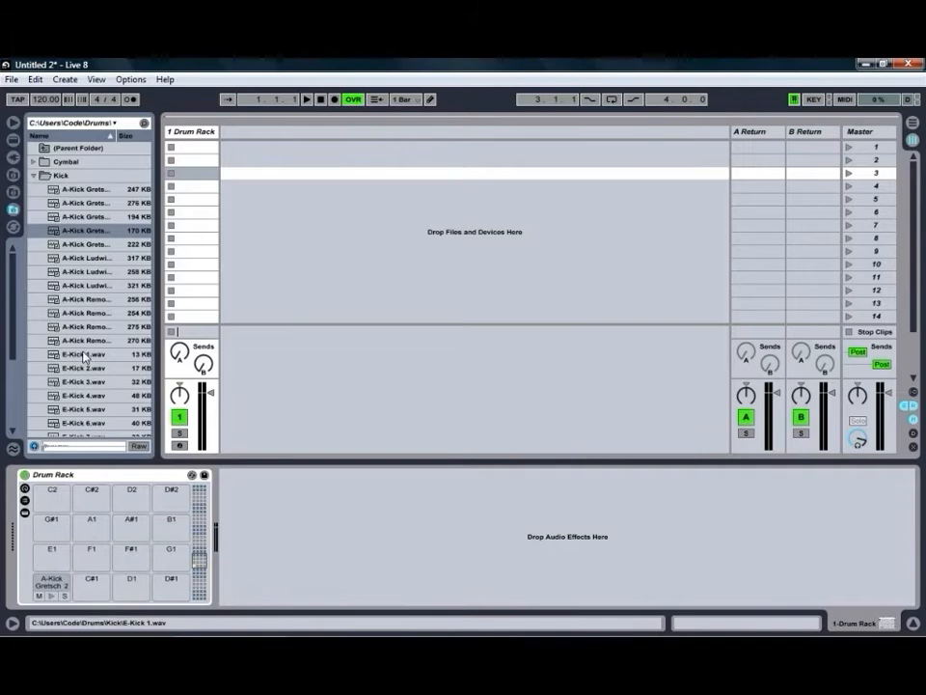
pyautogui.click(60, 175)
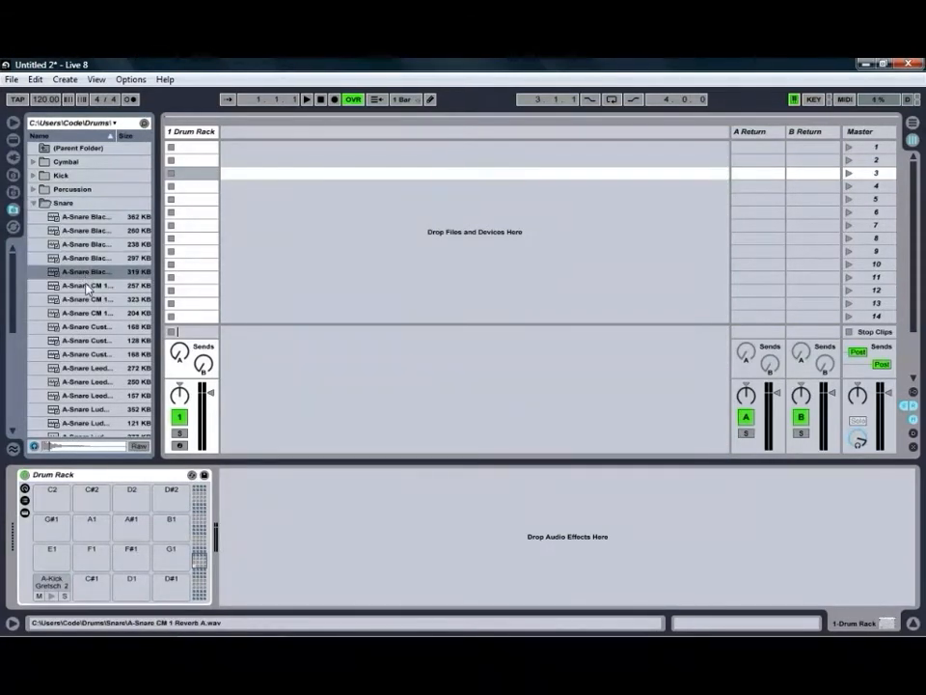
pyautogui.click(87, 258)
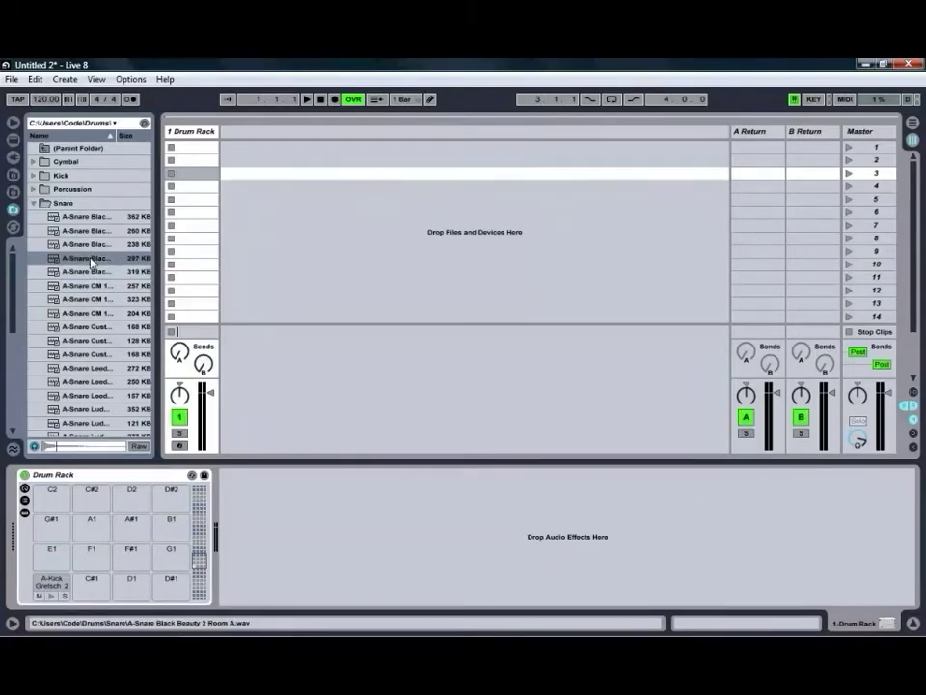
pyautogui.moveTo(85, 257); pyautogui.dragTo(52, 555)
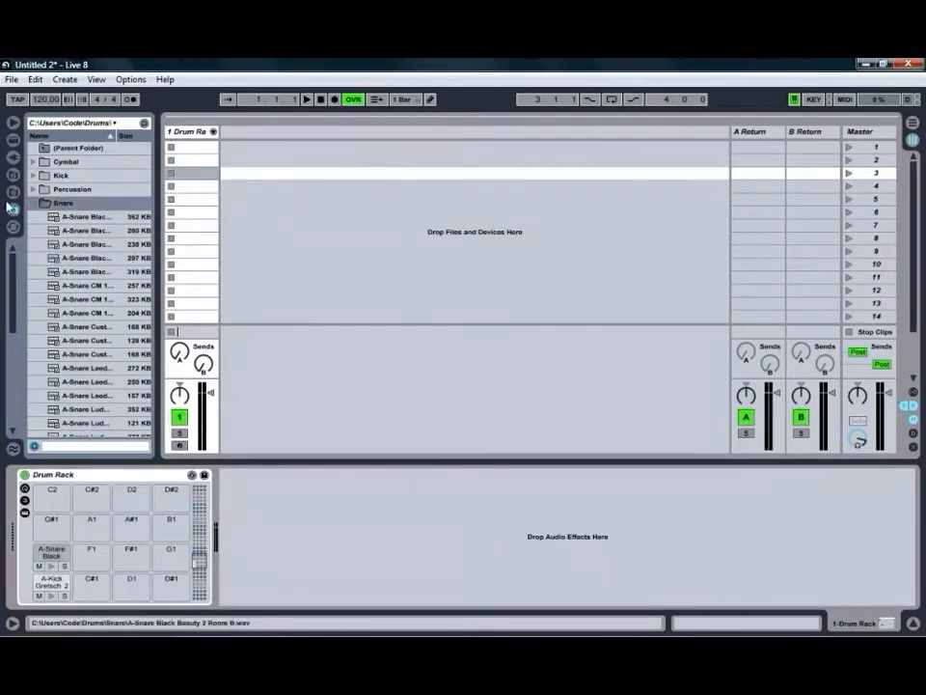
# Step: Open the hi-hat and cymbal folder and preview half-open and other hi-hat samples
pyautogui.click(34, 203)
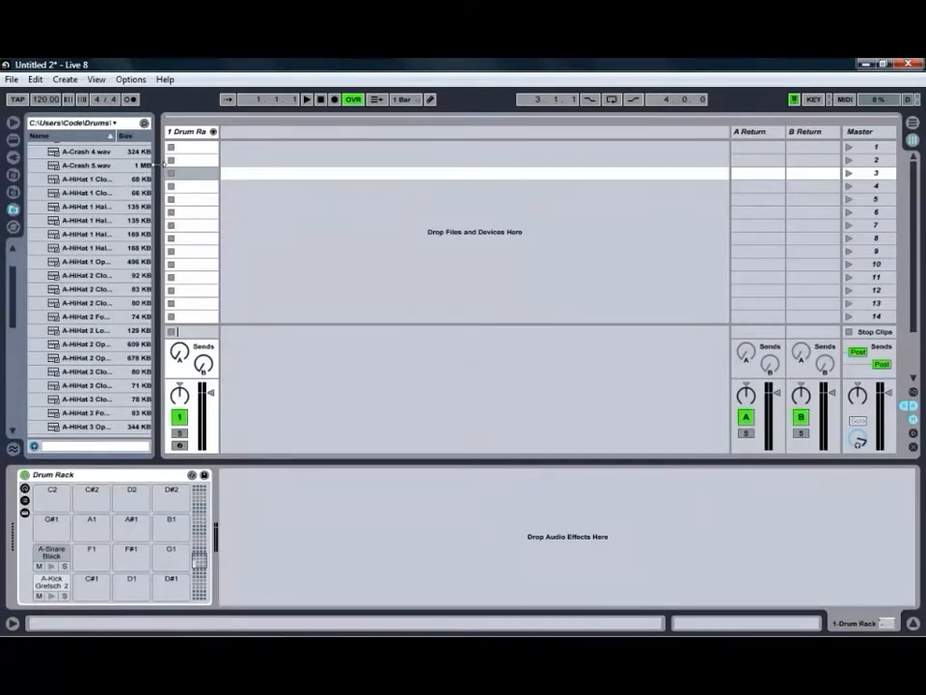
pyautogui.click(87, 261)
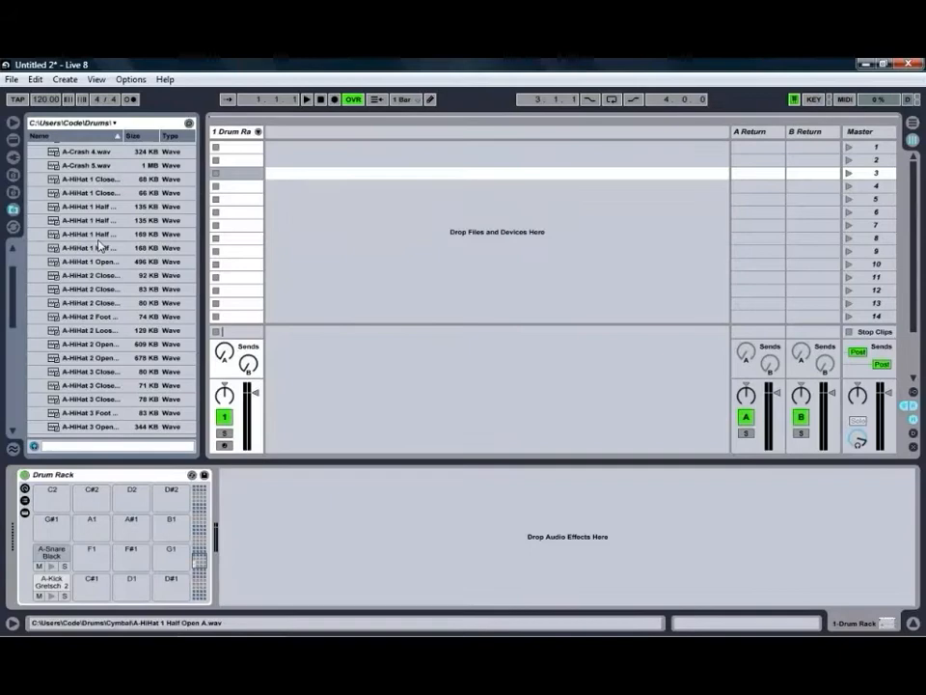
pyautogui.click(87, 288)
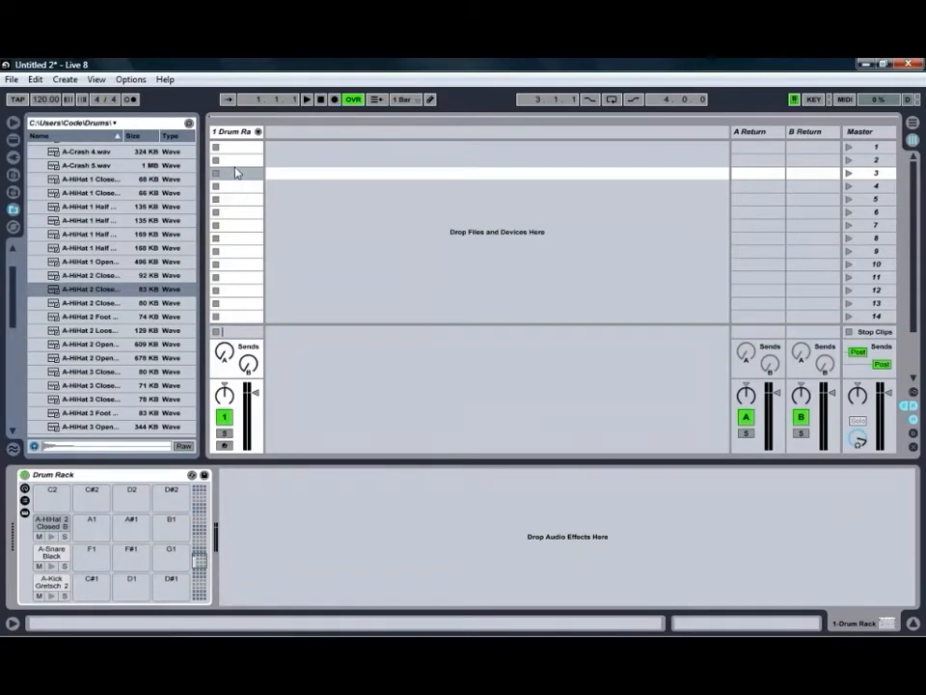
pyautogui.moveTo(232, 154)
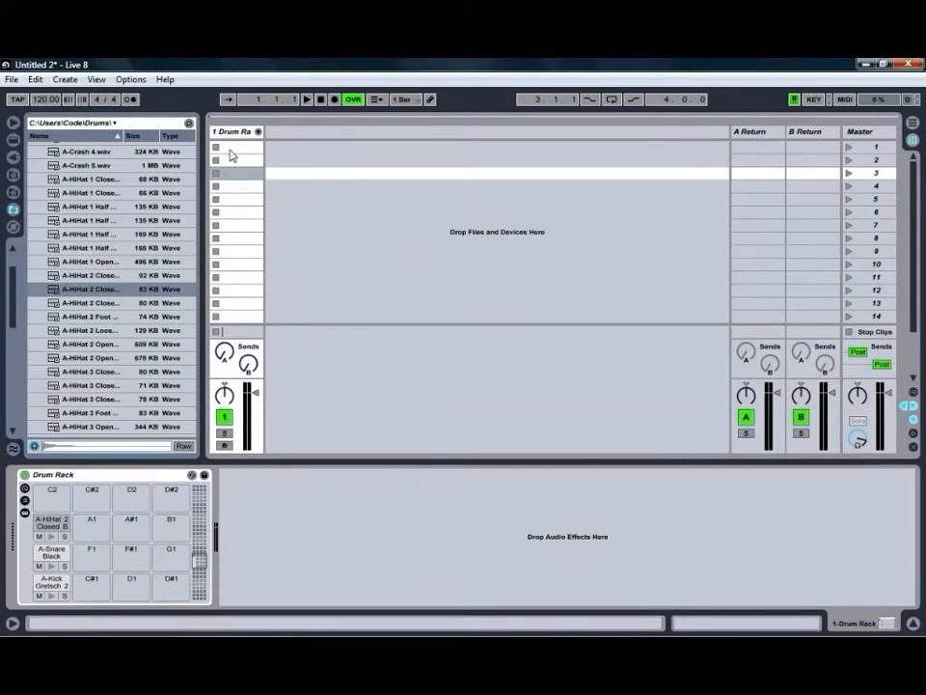
pyautogui.moveTo(257, 161)
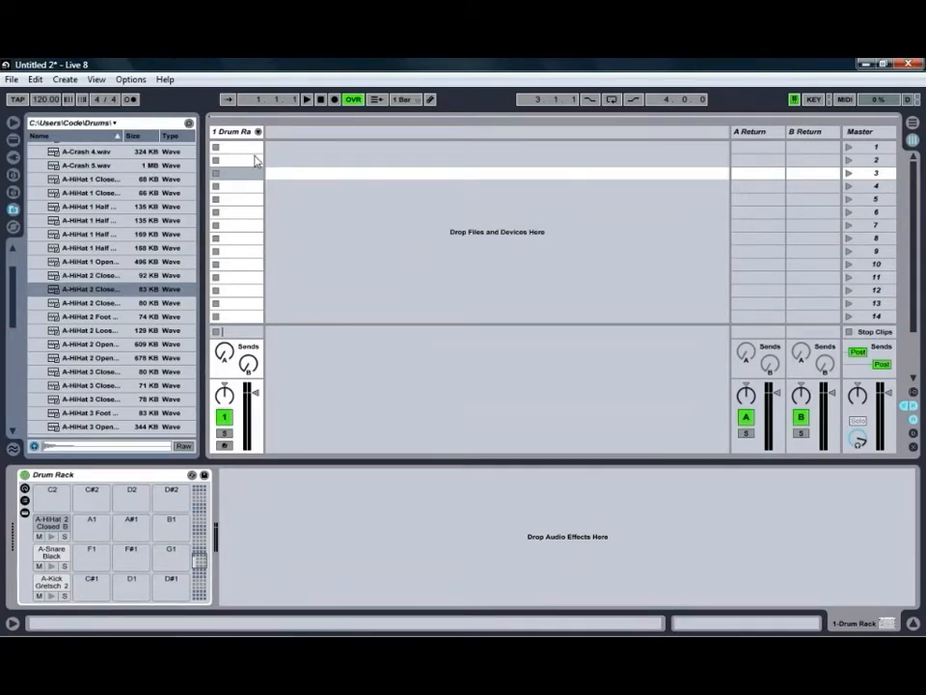
pyautogui.moveTo(246, 154)
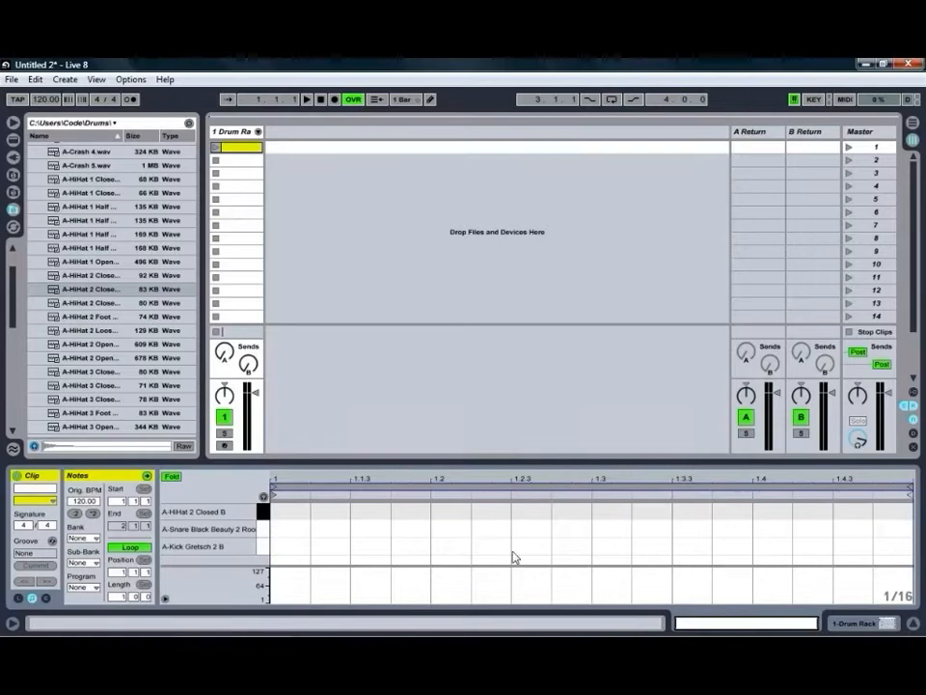
pyautogui.moveTo(310, 548)
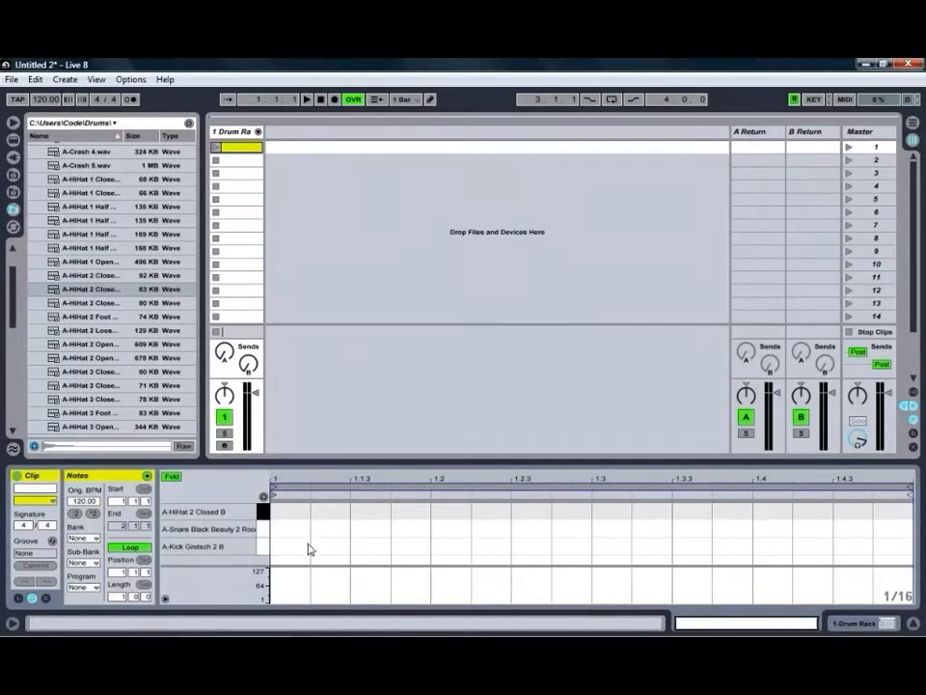
pyautogui.moveTo(394, 539)
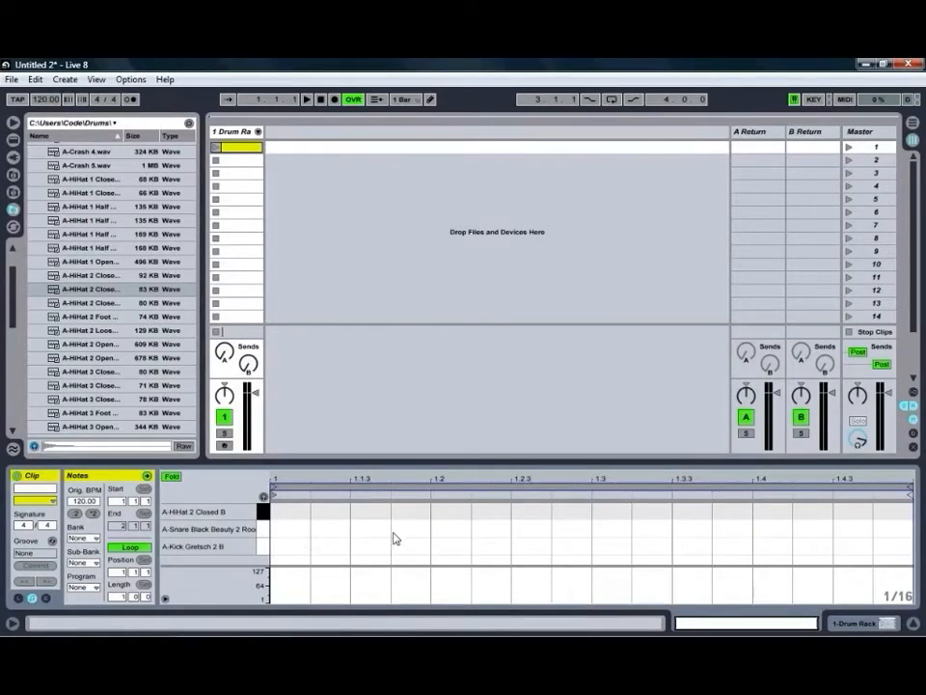
pyautogui.moveTo(514, 549)
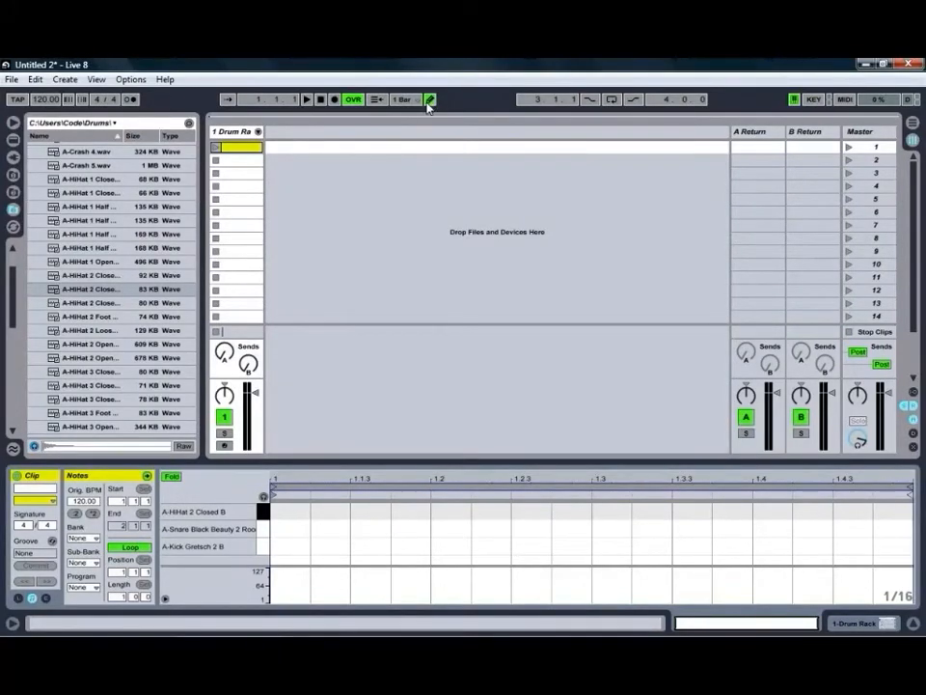
pyautogui.moveTo(482, 346)
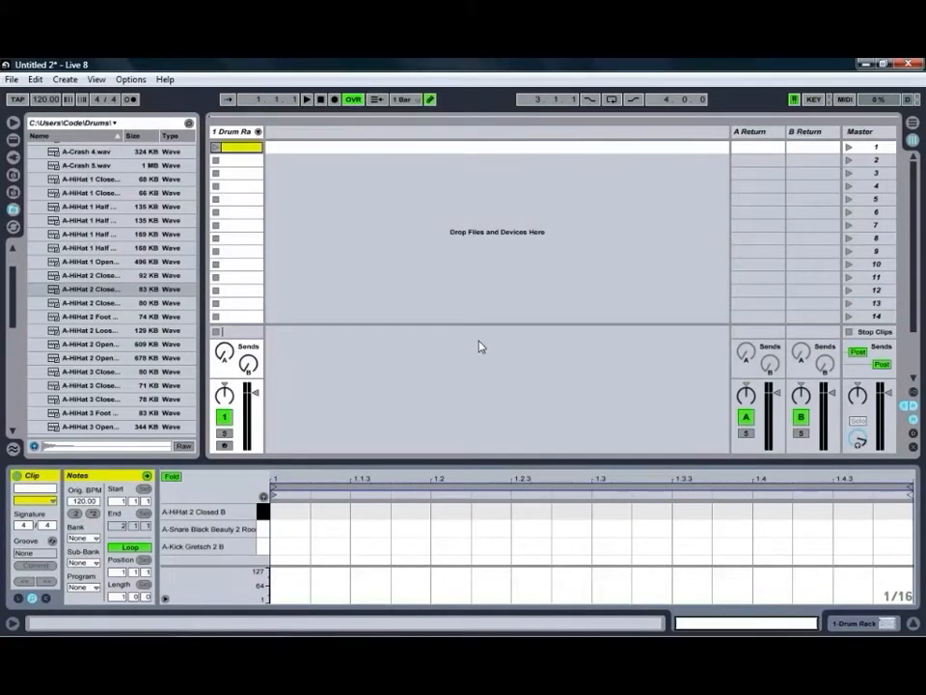
pyautogui.moveTo(406, 533)
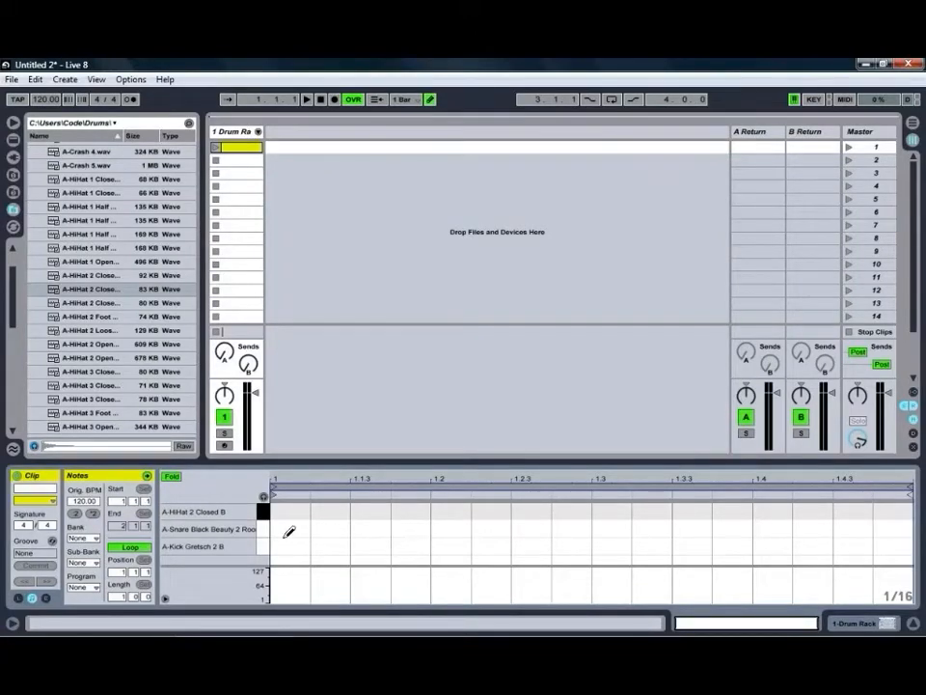
# Step: Draw kicks on beats 1 and 3, eighth-note hi-hats and a beat-4 snare, then play the clip
pyautogui.click(289, 545)
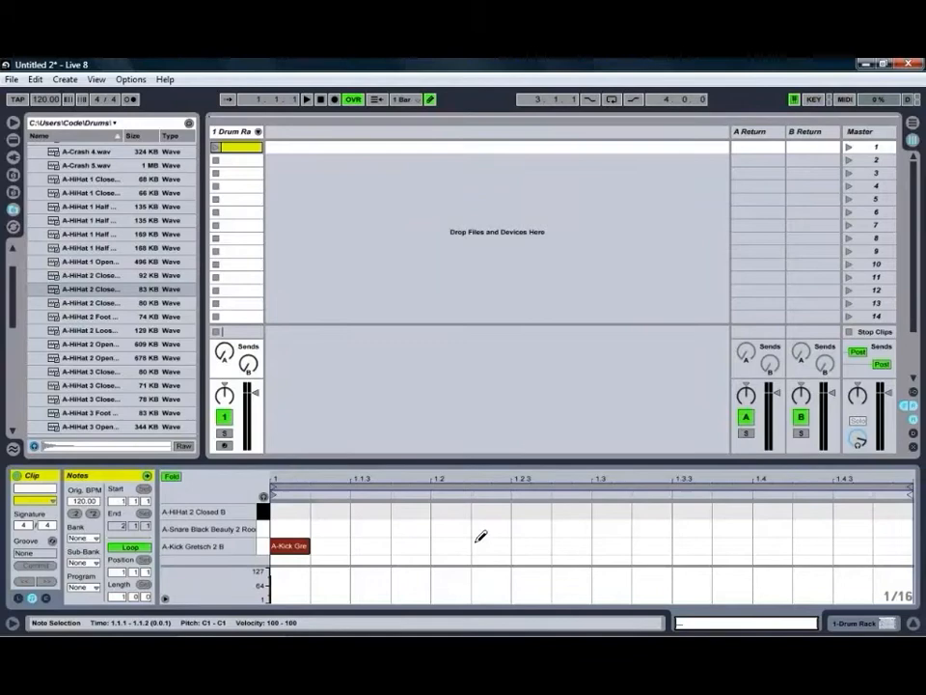
pyautogui.click(611, 545)
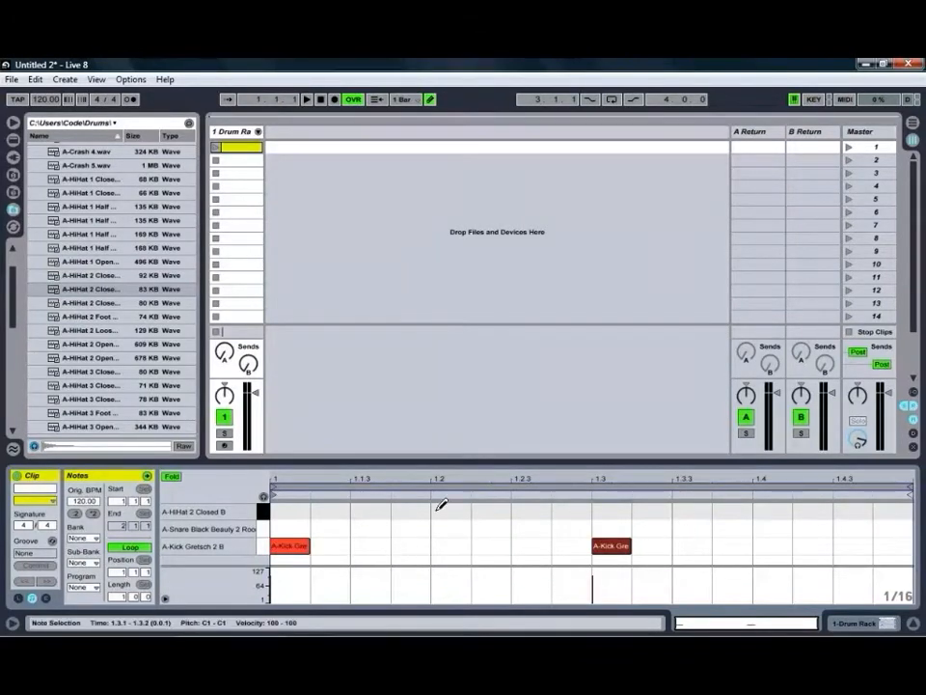
pyautogui.click(450, 528)
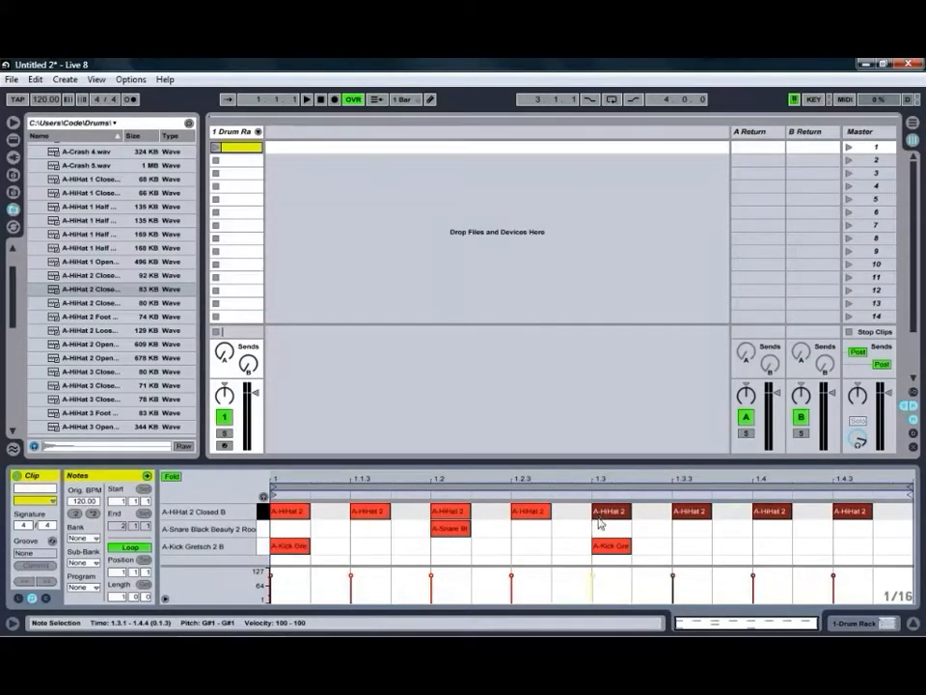
pyautogui.click(588, 521)
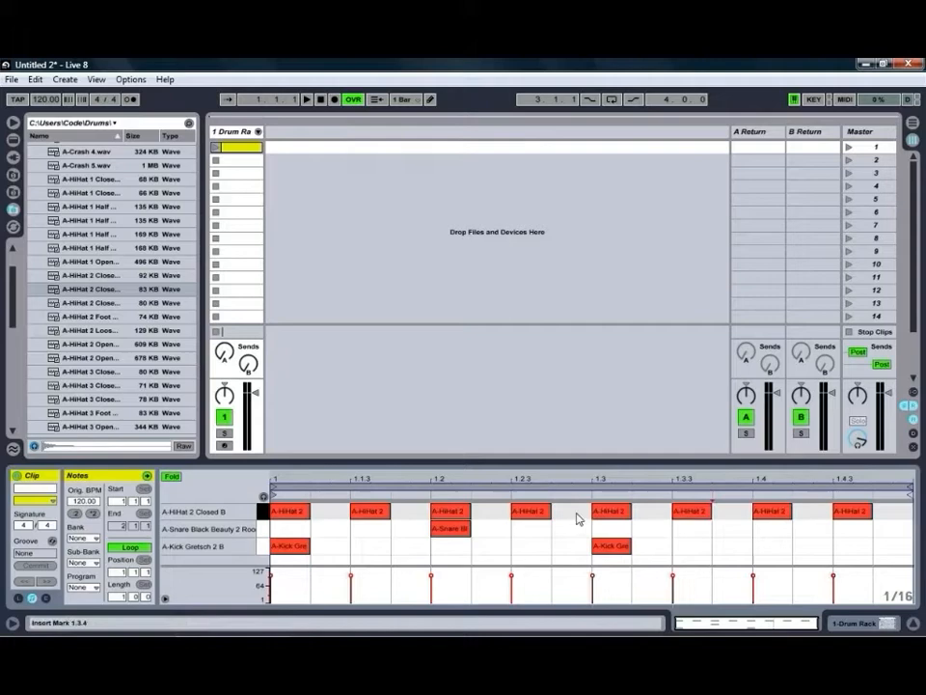
pyautogui.click(738, 510)
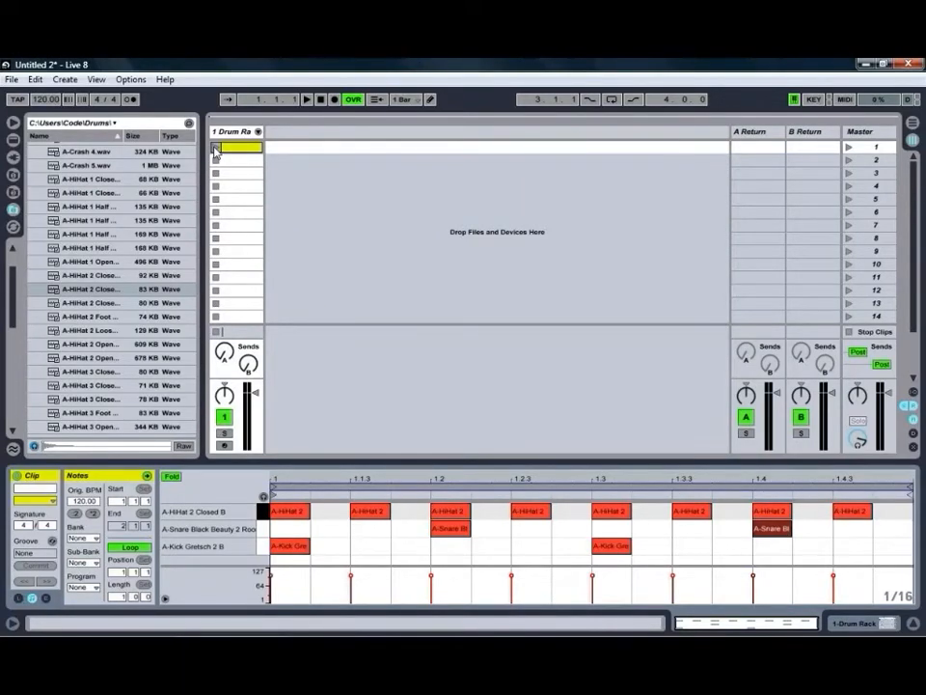
pyautogui.click(307, 100)
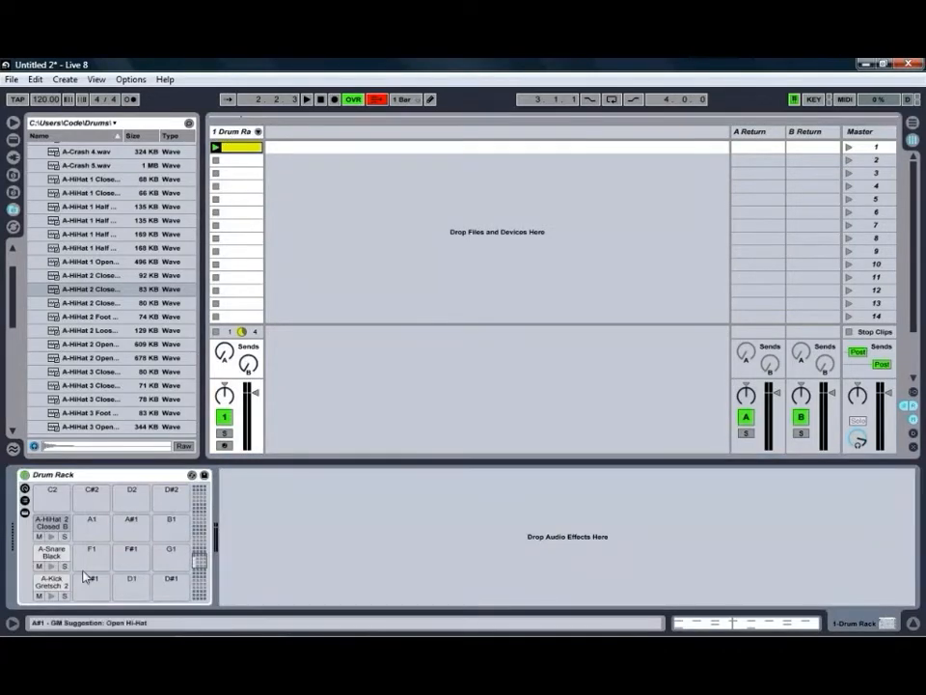
pyautogui.moveTo(133, 534)
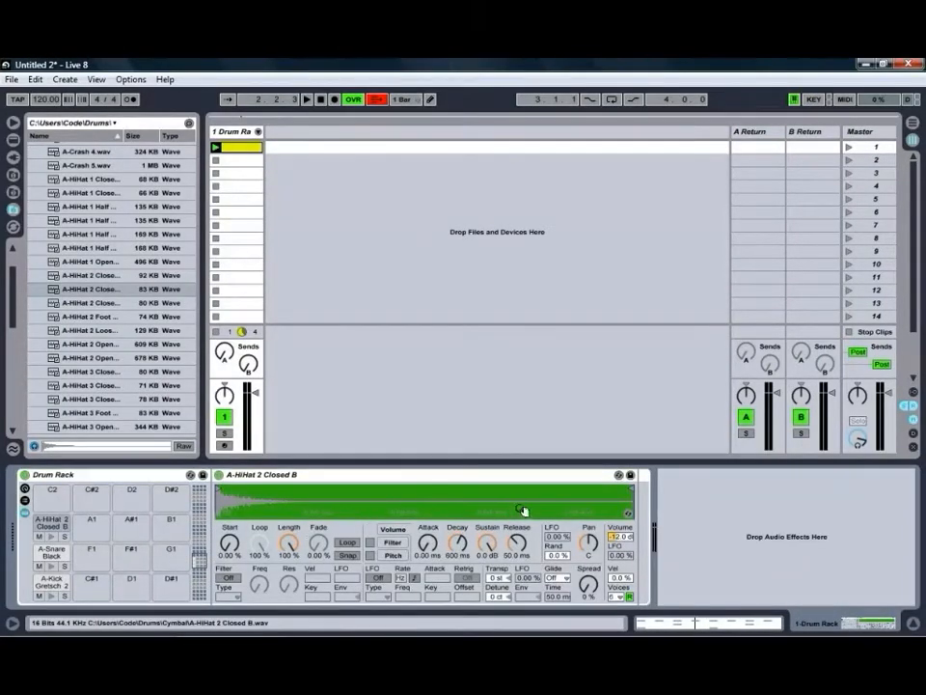
pyautogui.moveTo(473, 518)
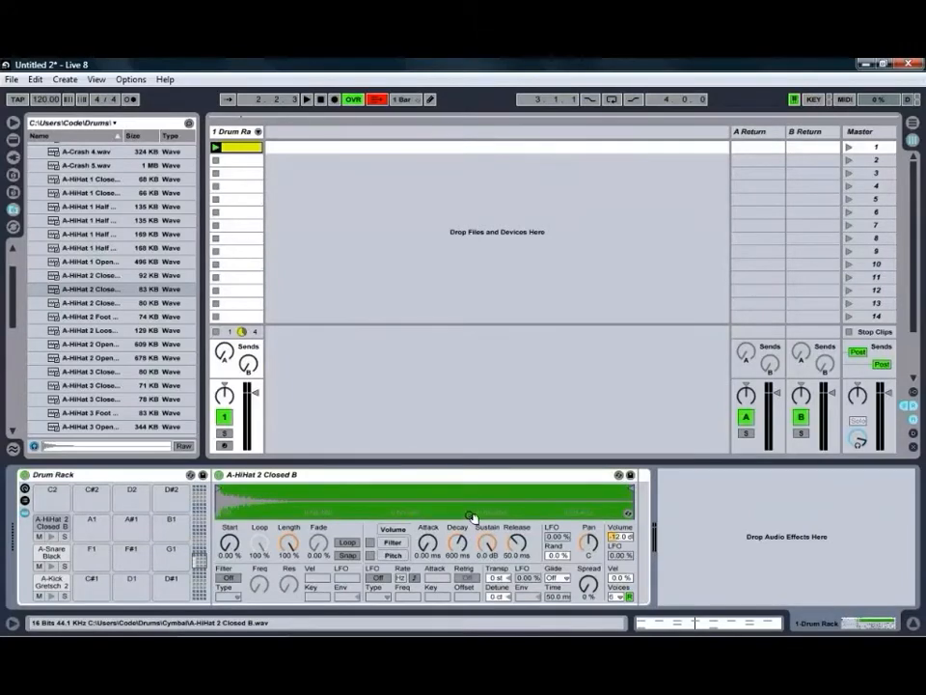
# Step: Check the kick pad, return to the hi-hat pad and set its release to 762 ms
pyautogui.click(50, 581)
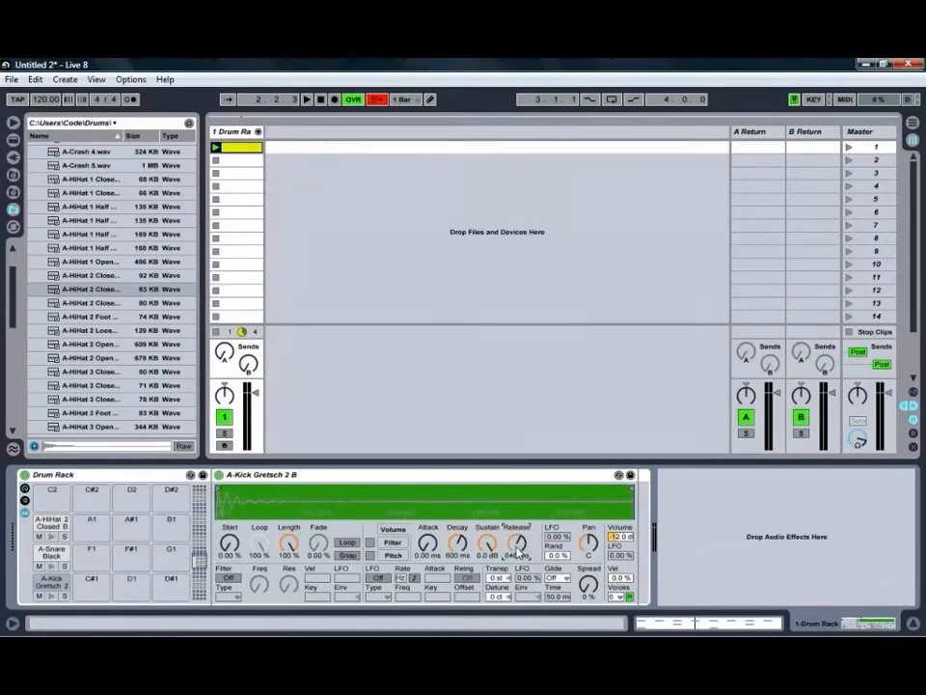
pyautogui.click(52, 557)
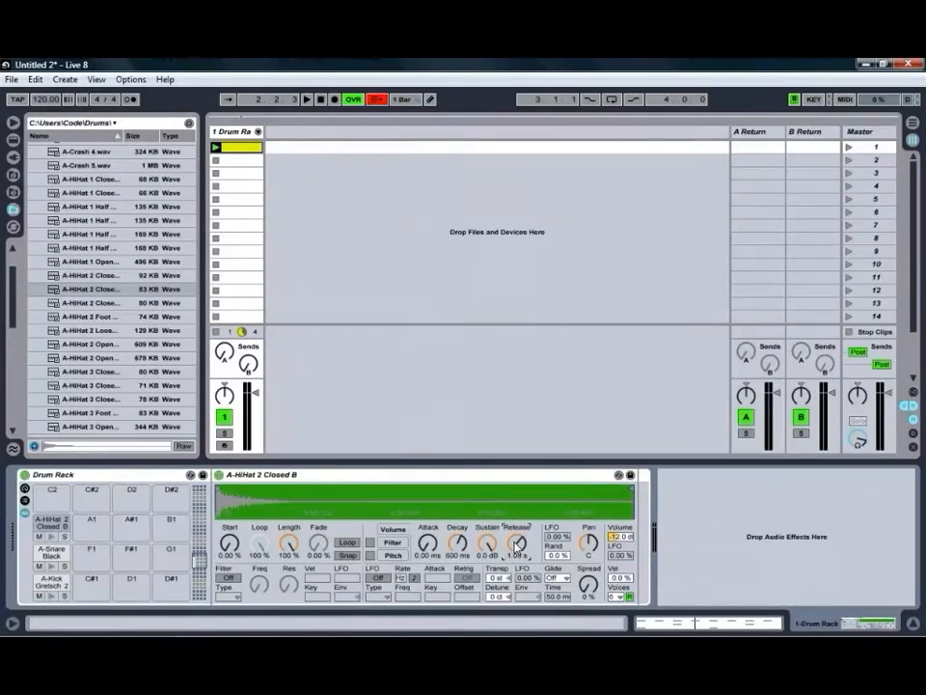
pyautogui.moveTo(517, 545); pyautogui.dragTo(516, 555)
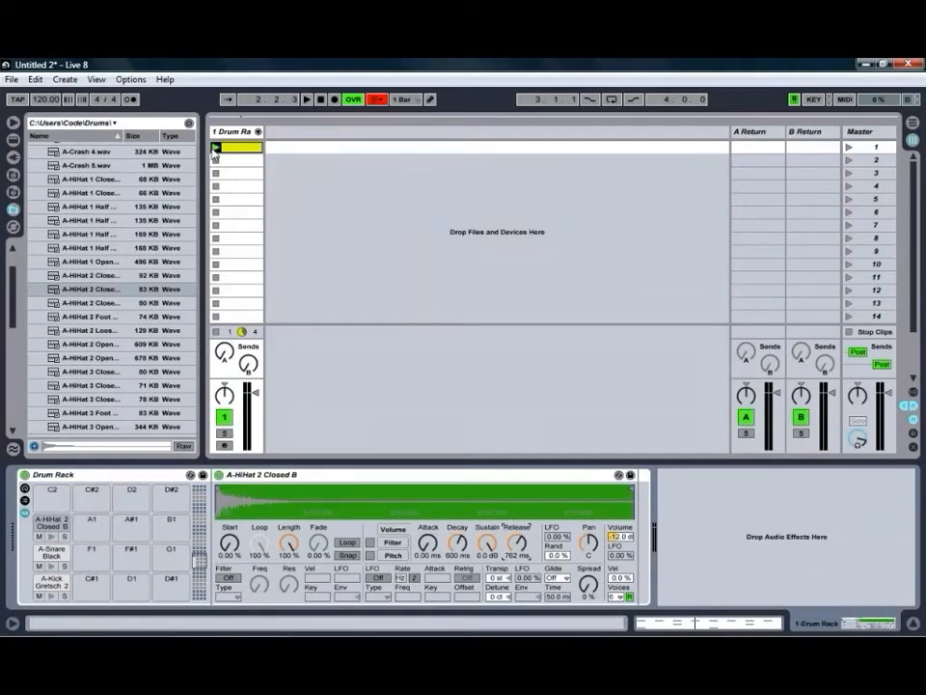
# Step: Relaunch the drum clip to hear the longer hi-hat release, then stop it
pyautogui.click(307, 100)
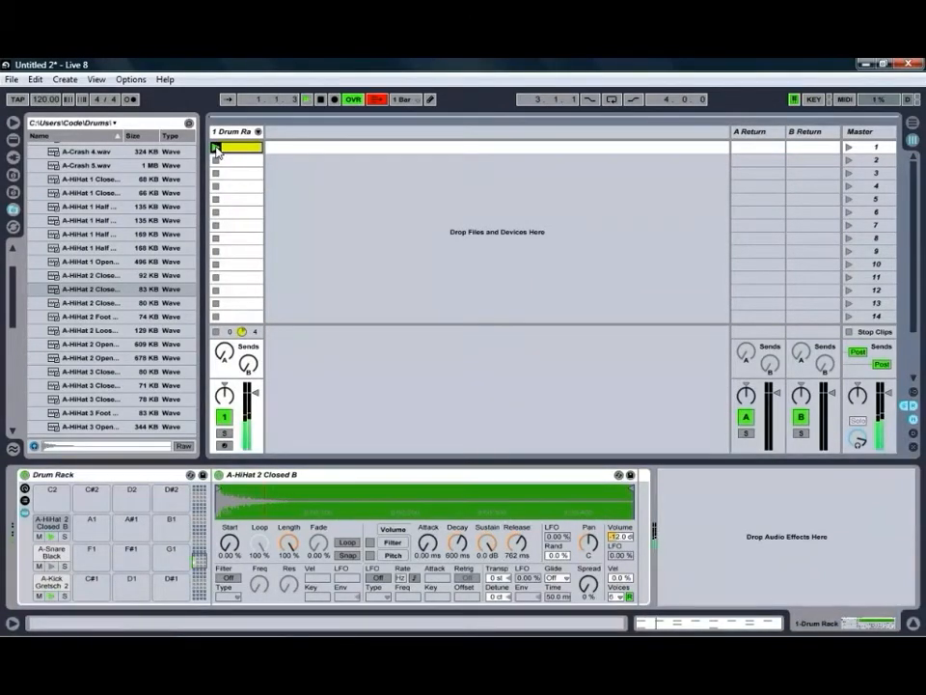
pyautogui.click(215, 147)
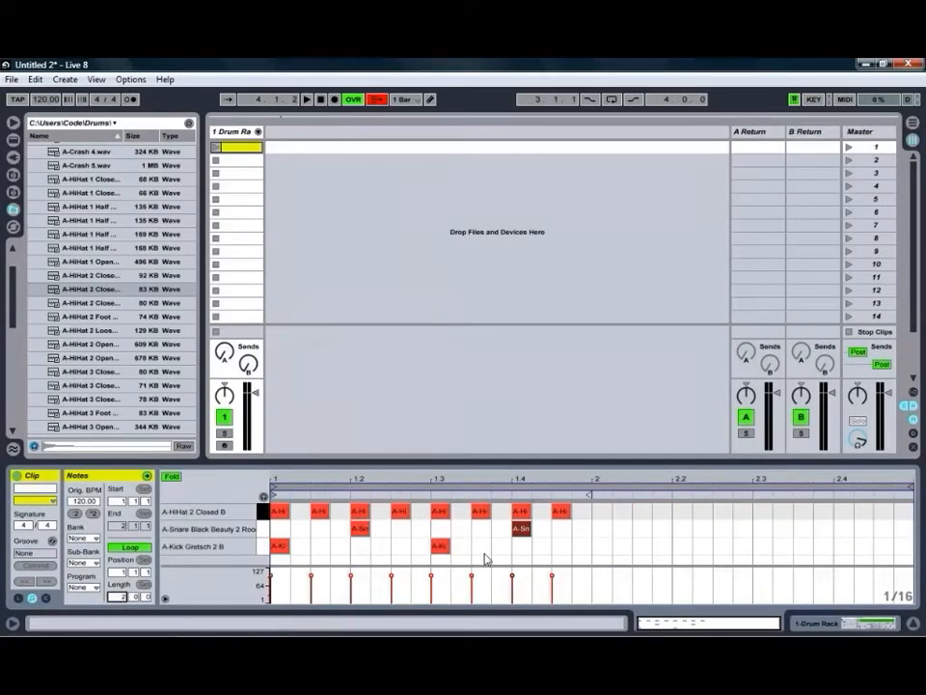
# Step: Repeat the beat in bar two, play the two-bar loop and add an extra hi-hat note
pyautogui.click(277, 547)
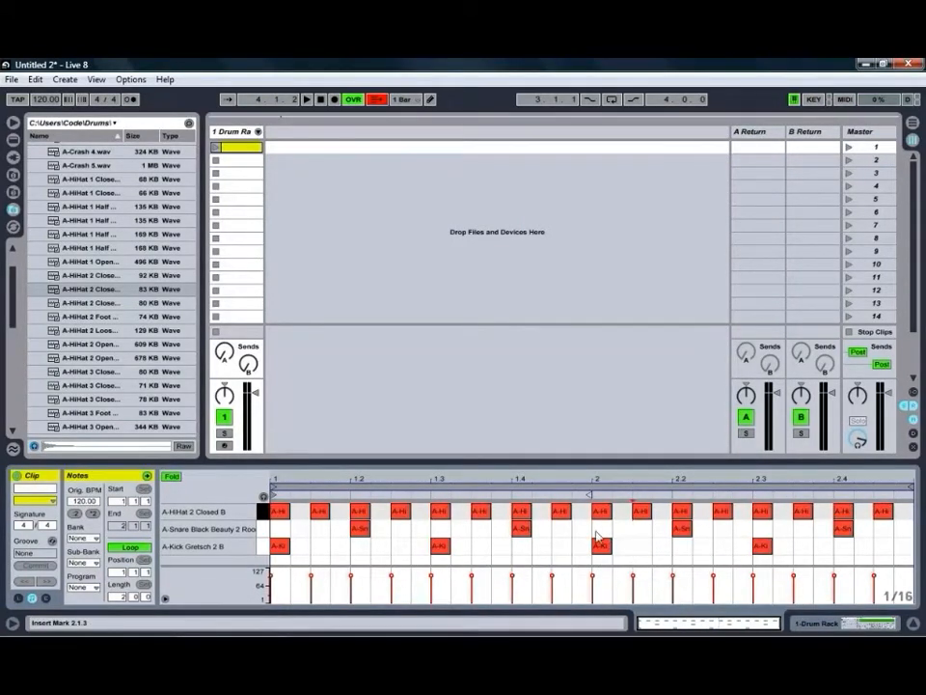
pyautogui.moveTo(499, 548)
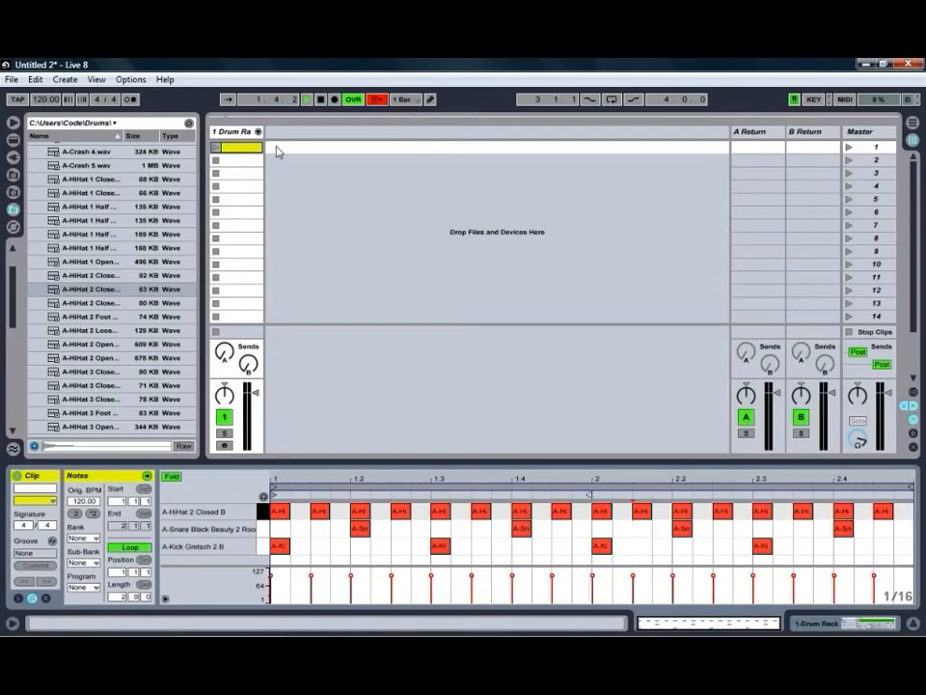
pyautogui.click(224, 146)
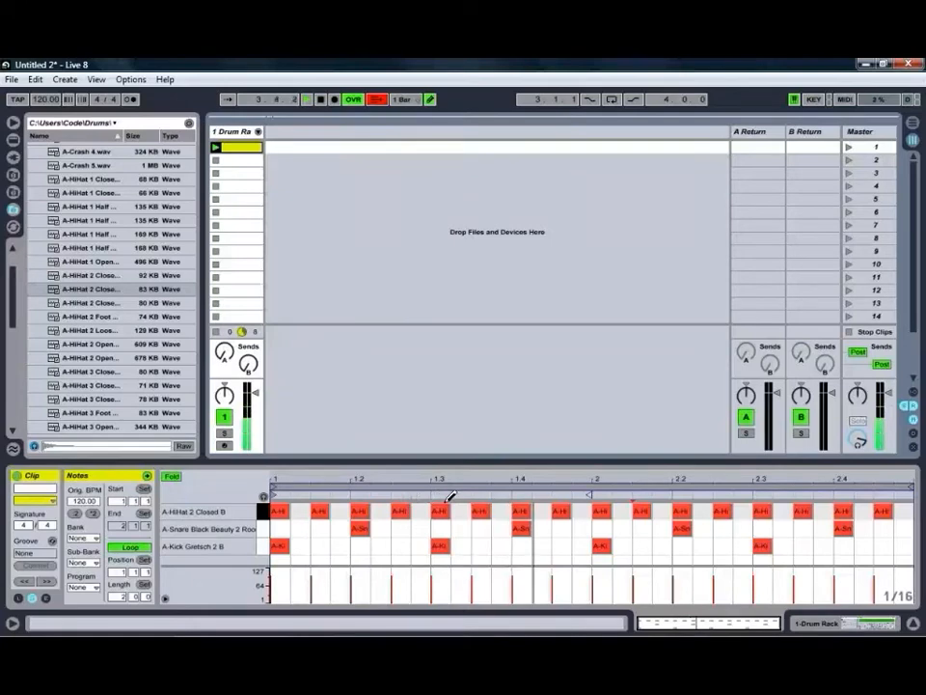
pyautogui.click(458, 511)
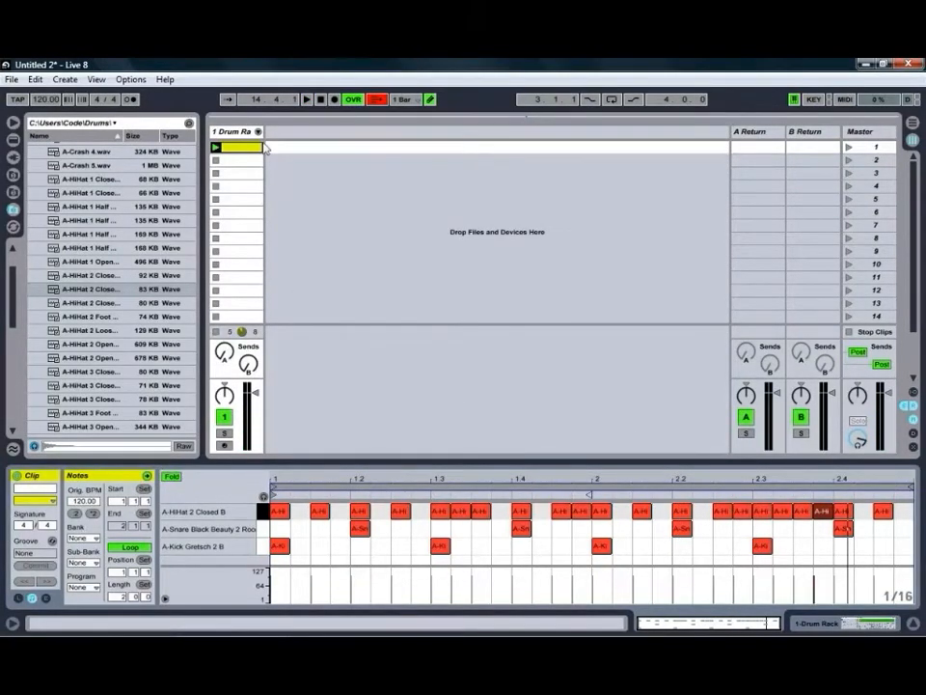
pyautogui.moveTo(324, 563)
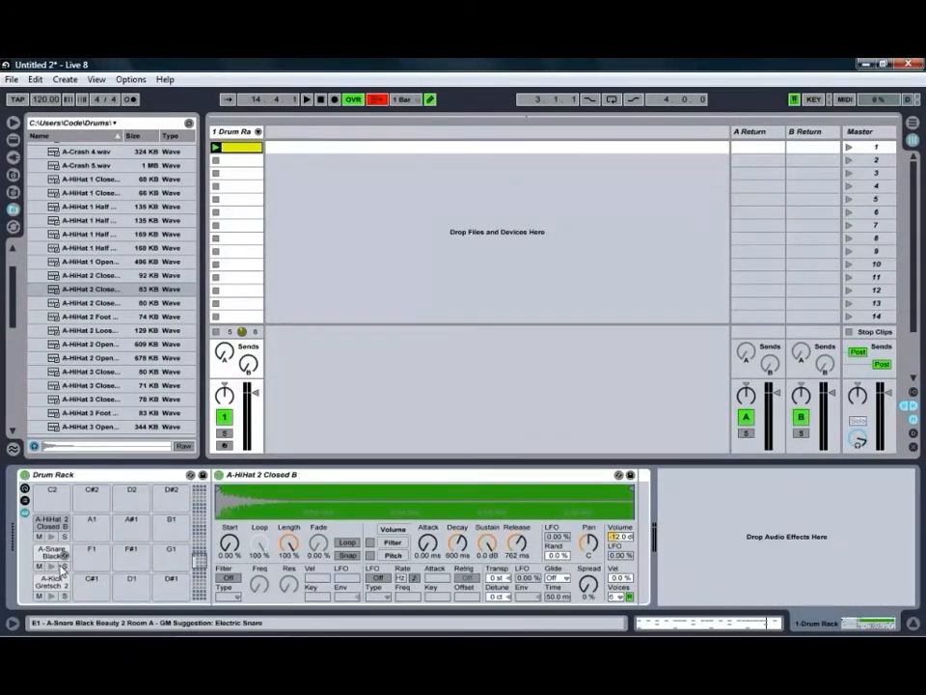
pyautogui.click(51, 582)
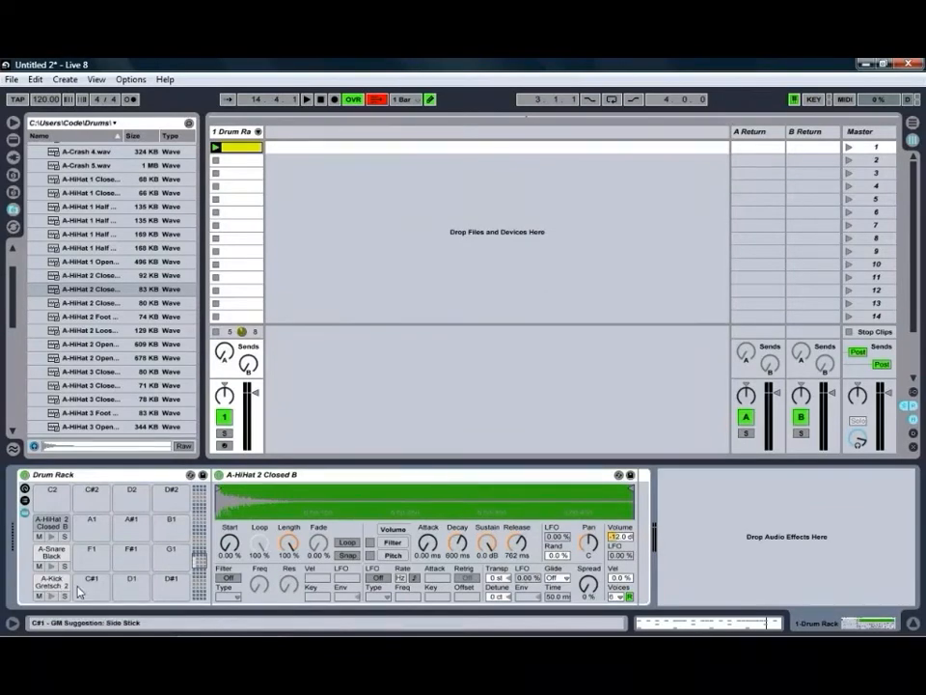
pyautogui.moveTo(91, 562)
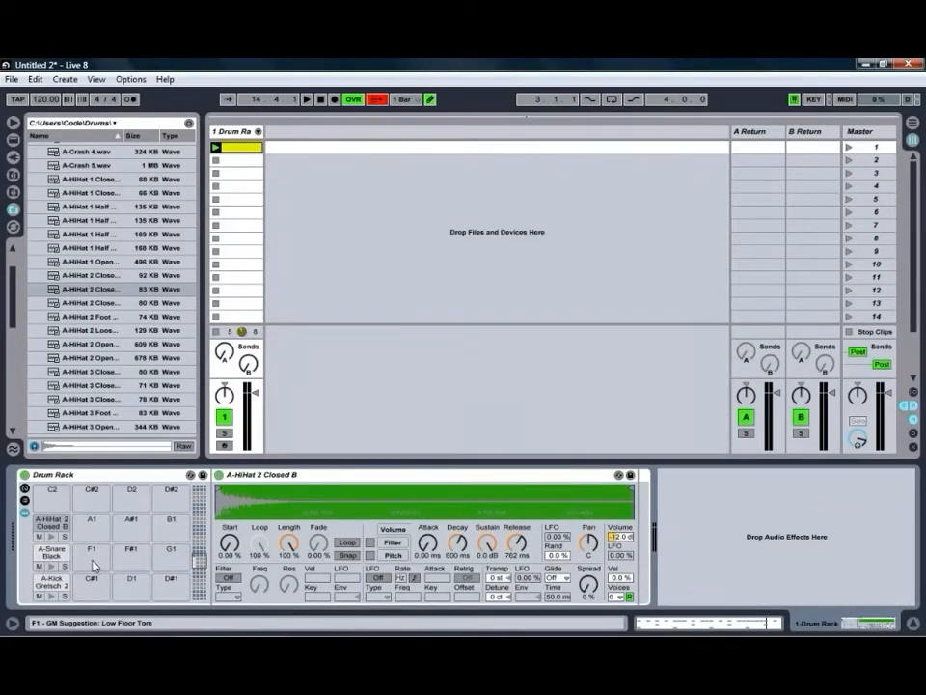
pyautogui.moveTo(27, 169)
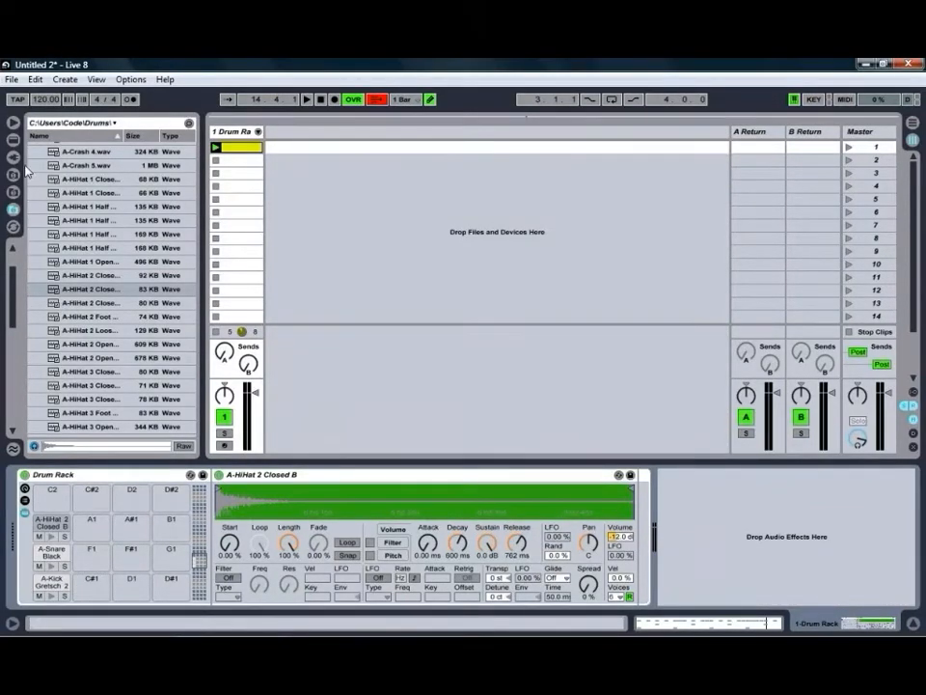
pyautogui.click(13, 147)
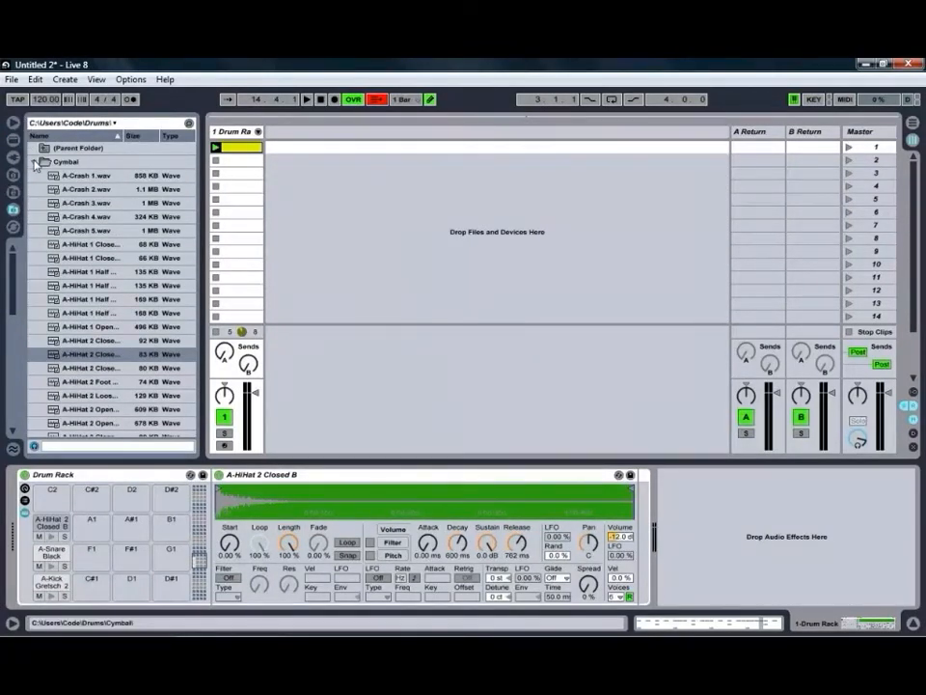
# Step: Scroll the Kick folder and preview electronic, Remo, Ludwig PA and Gretsch room kicks
pyautogui.scroll(-3)
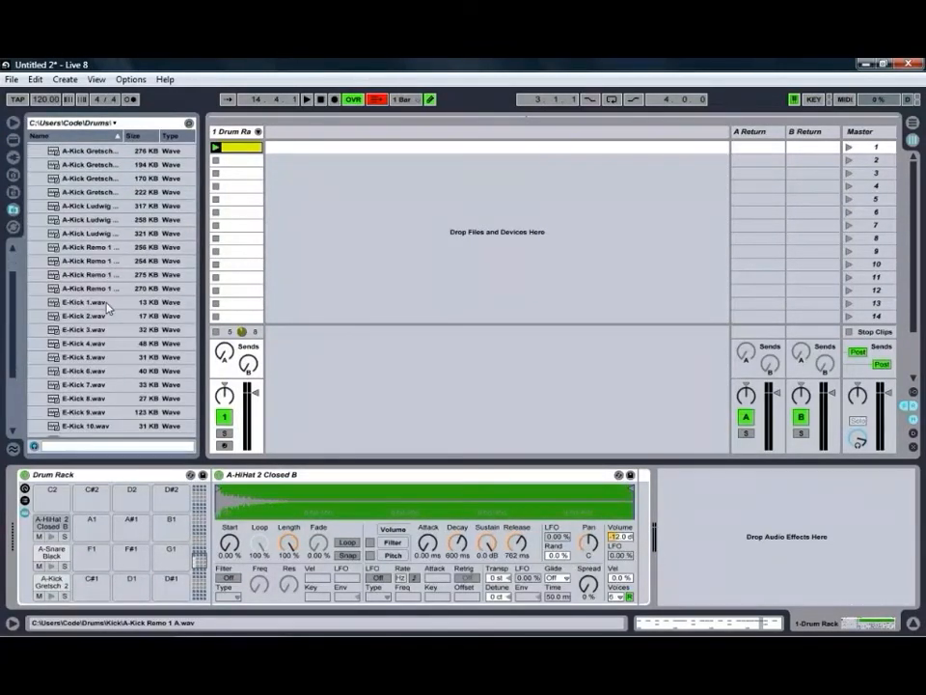
pyautogui.scroll(-3)
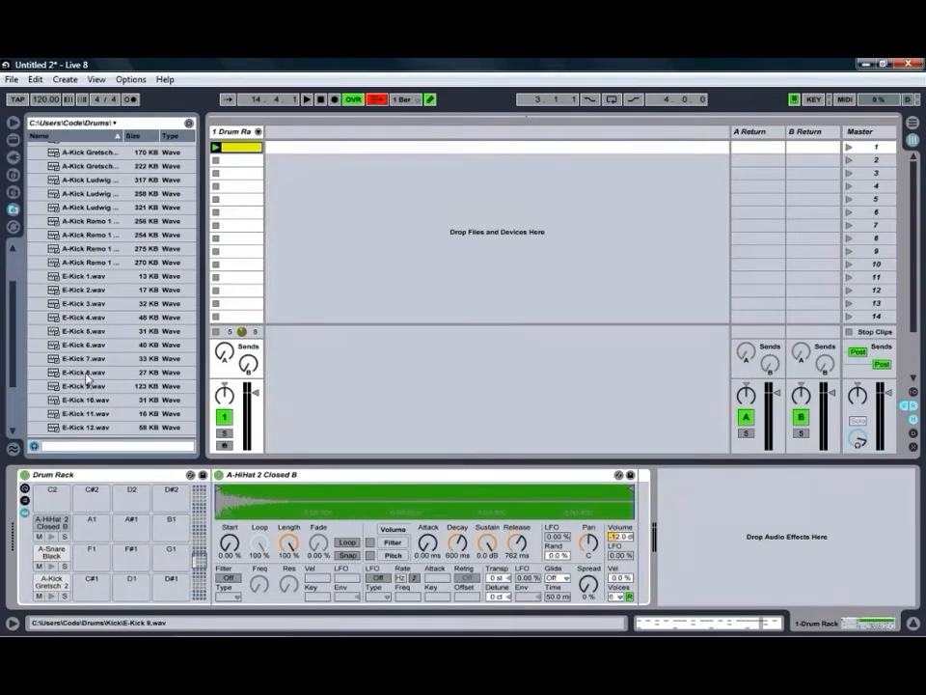
pyautogui.click(82, 262)
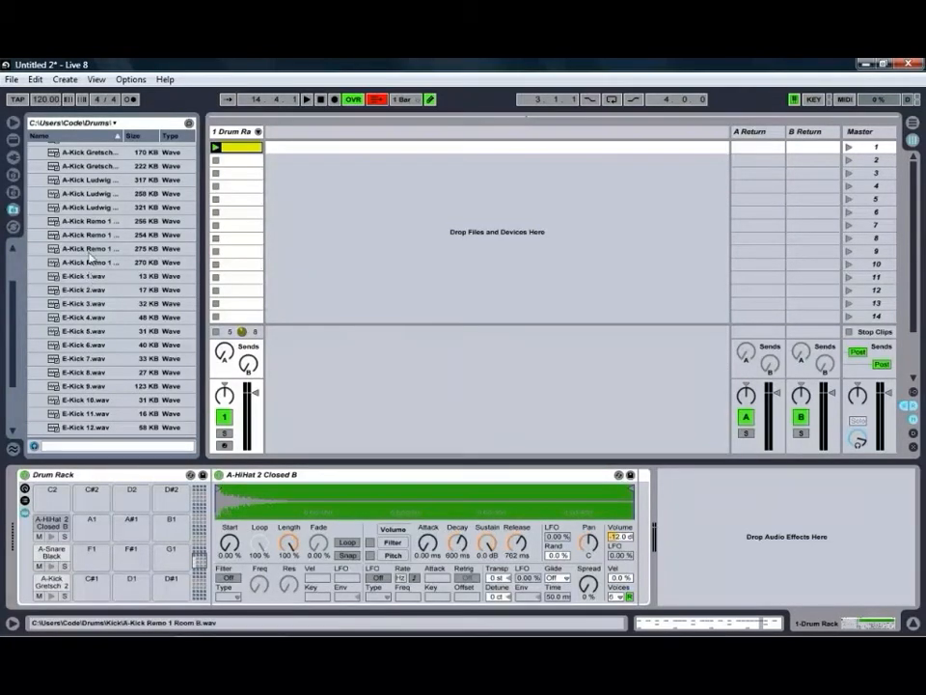
pyautogui.scroll(-3)
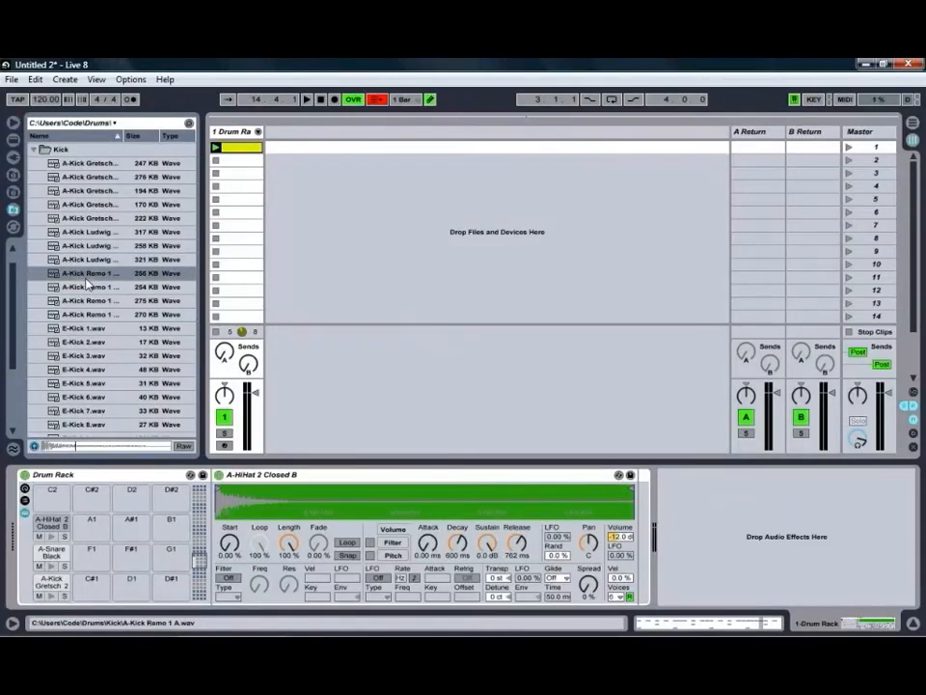
pyautogui.click(92, 258)
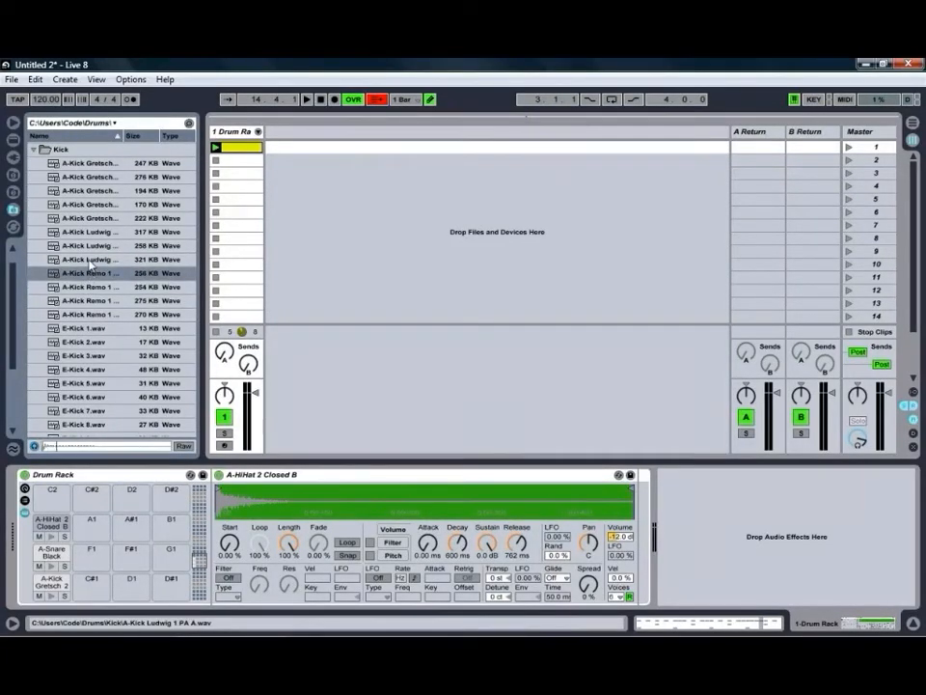
pyautogui.click(87, 259)
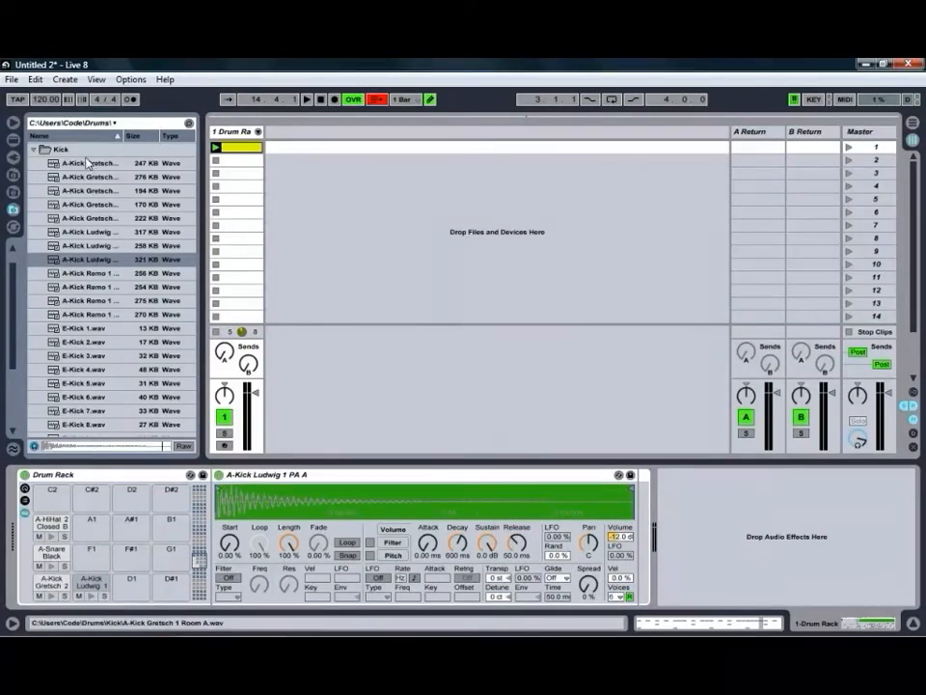
pyautogui.click(37, 149)
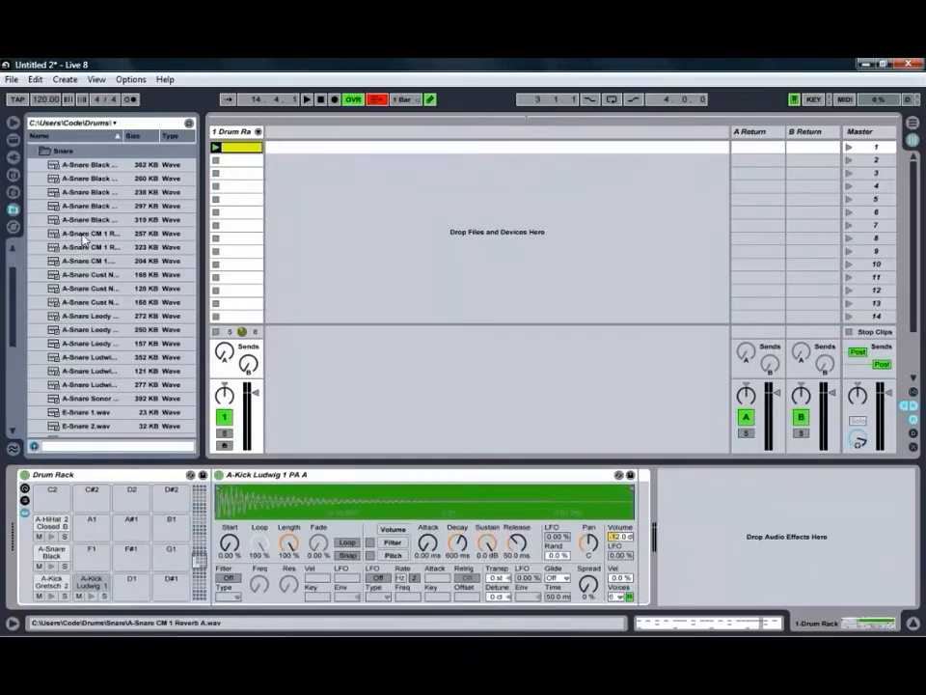
# Step: Preview reverb CM, cross-stick, Leedy, Ludwig and electronic snares, ending on Sonor 1 Room
pyautogui.click(87, 287)
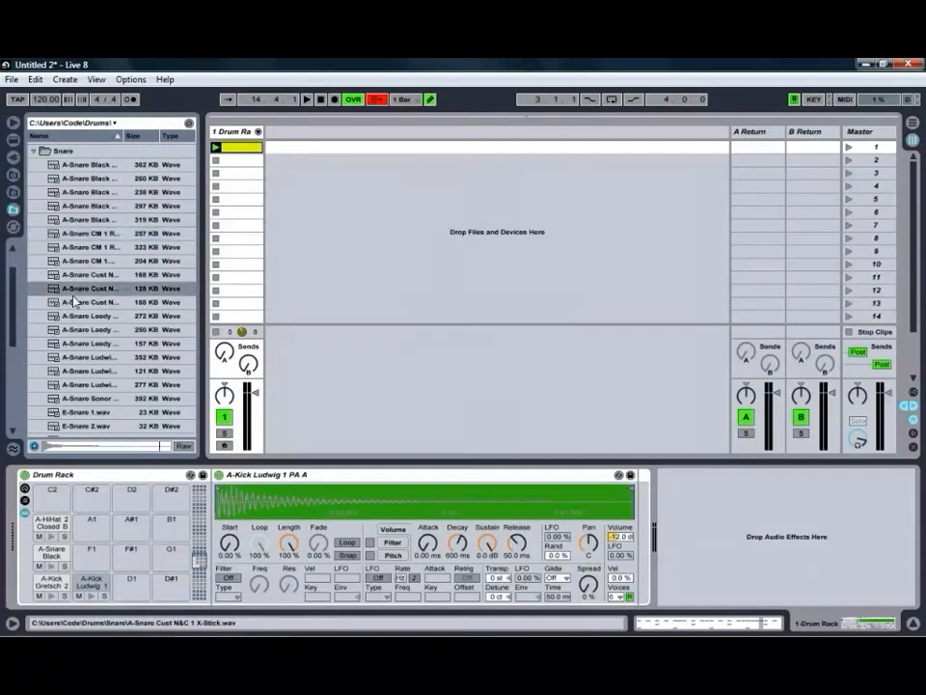
pyautogui.click(87, 316)
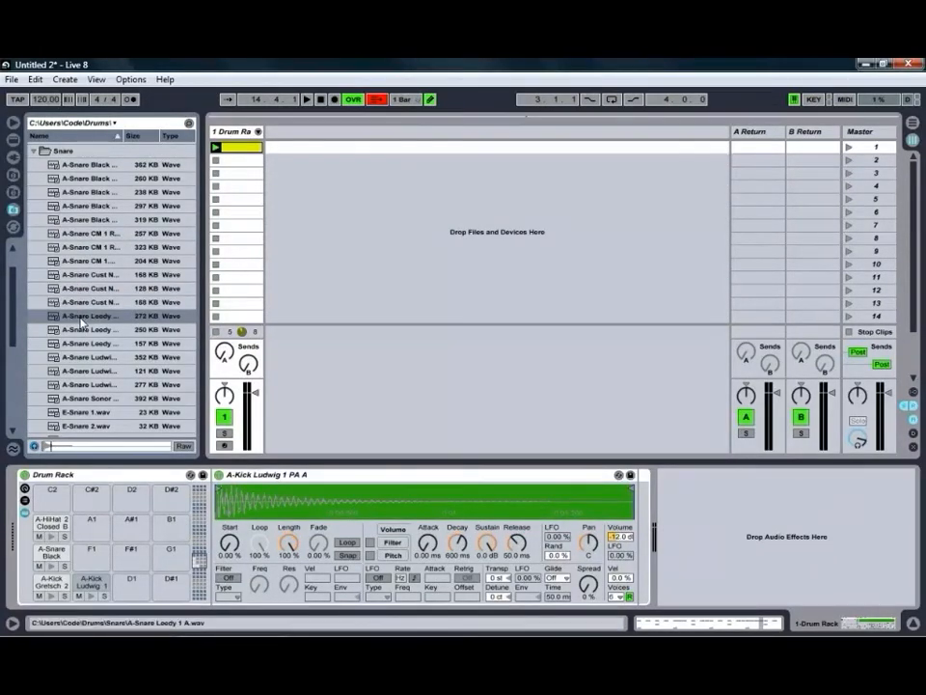
pyautogui.click(87, 329)
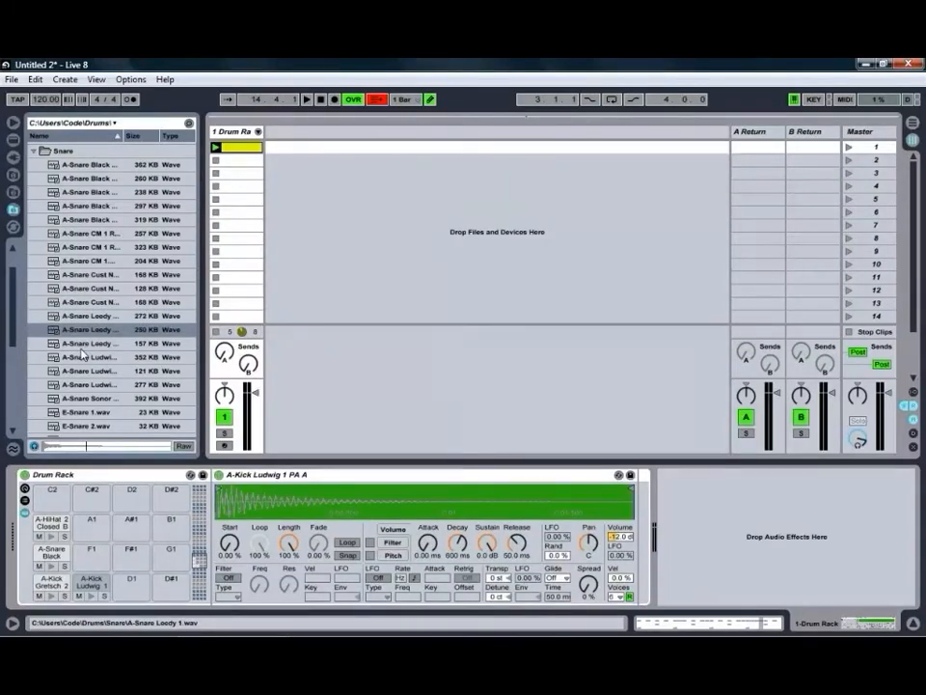
pyautogui.click(87, 357)
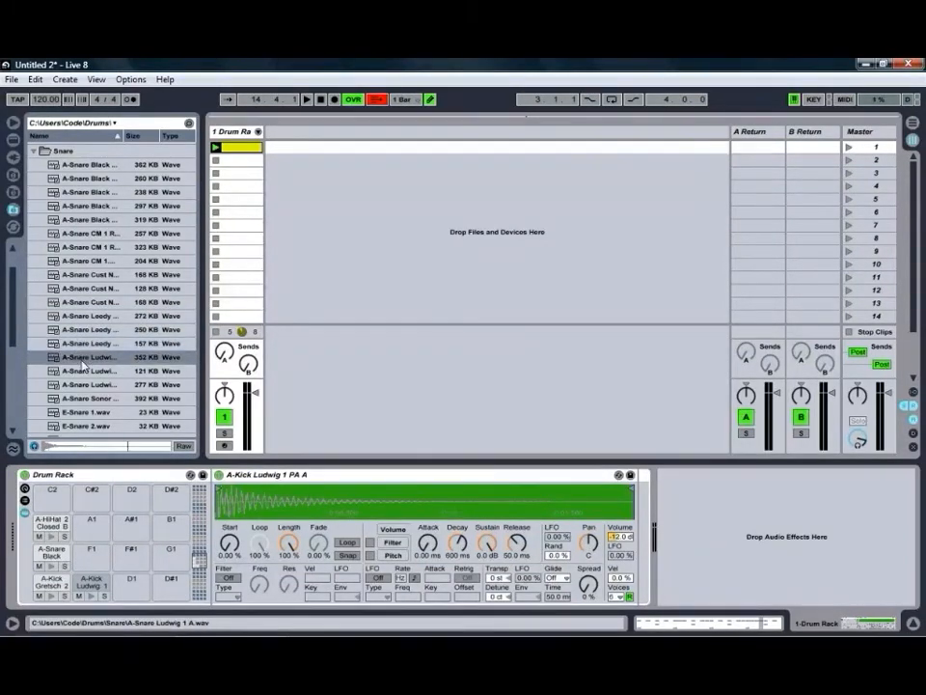
pyautogui.click(87, 413)
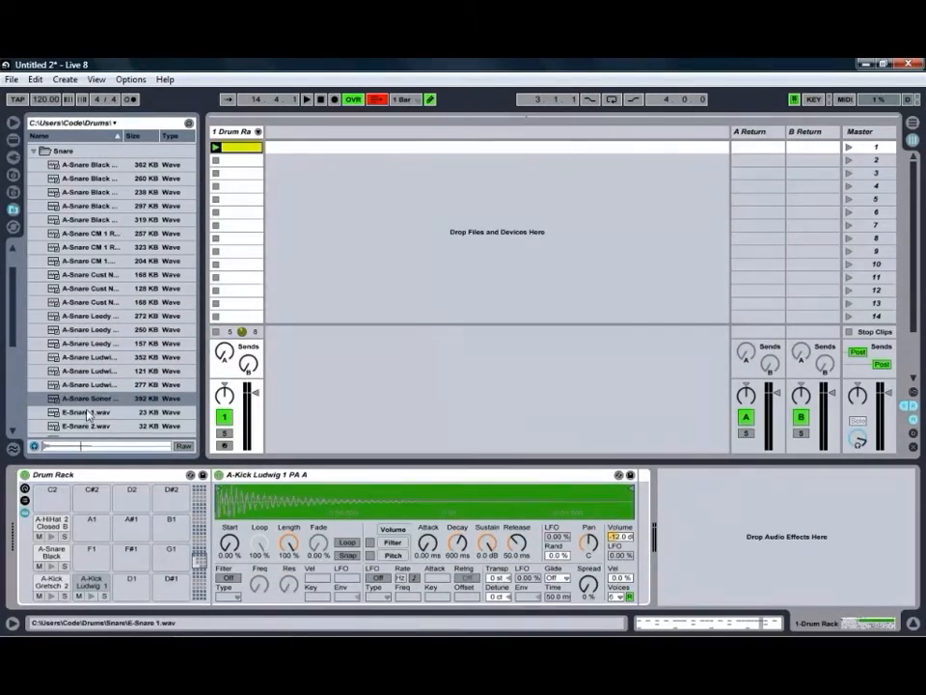
pyautogui.click(87, 398)
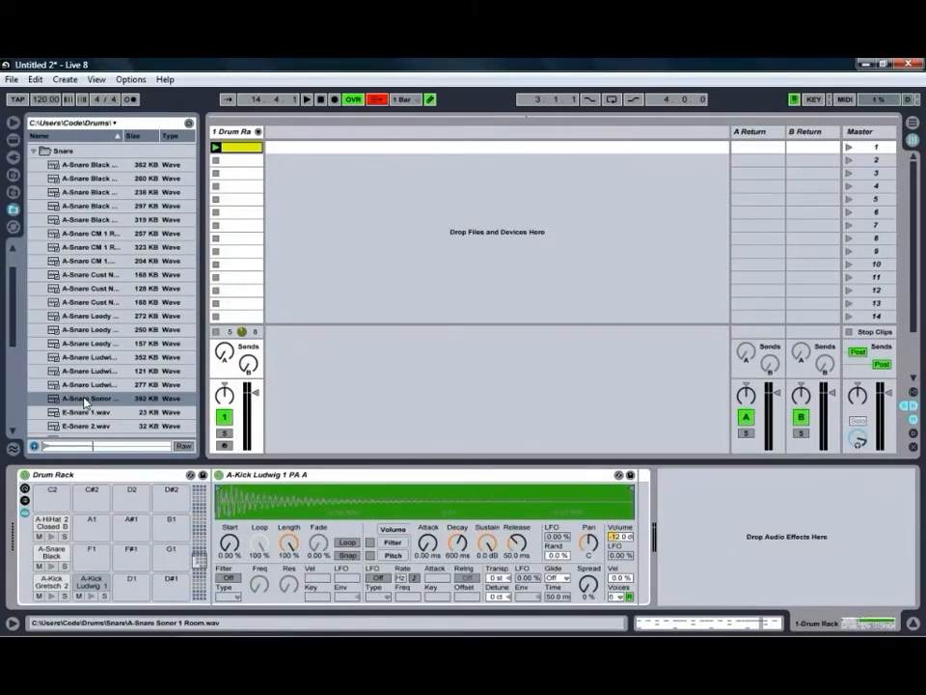
pyautogui.click(92, 555)
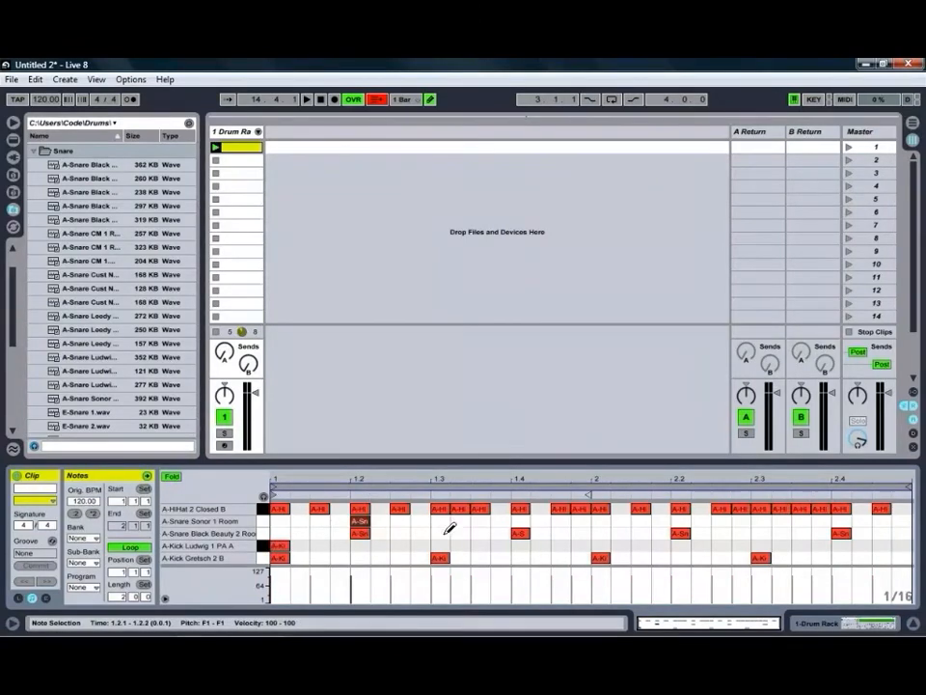
# Step: Draw a Sonor snare note into the pattern and launch the drum clip
pyautogui.click(598, 548)
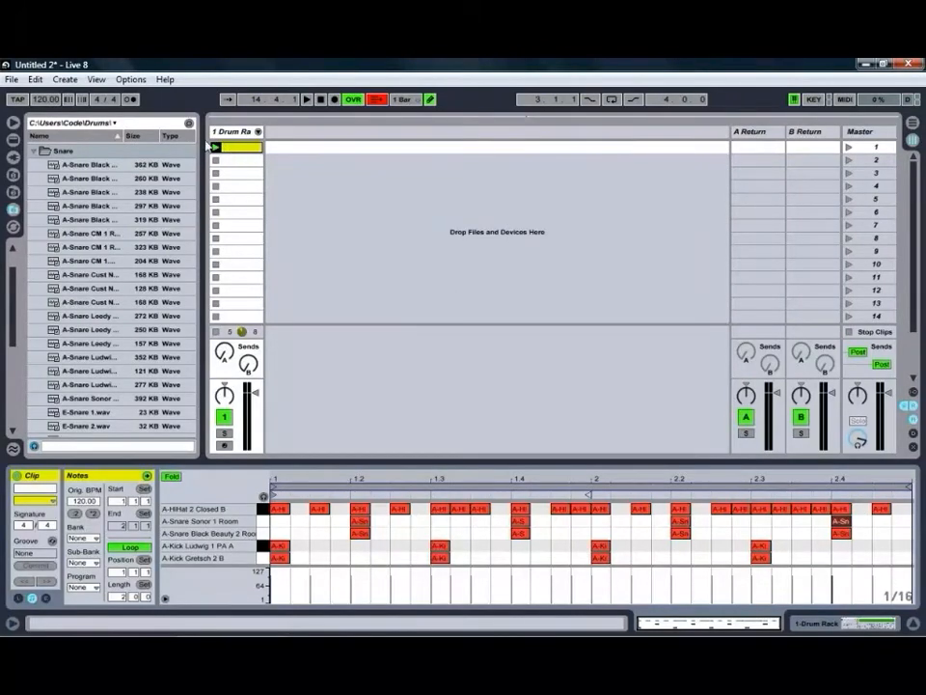
pyautogui.click(307, 99)
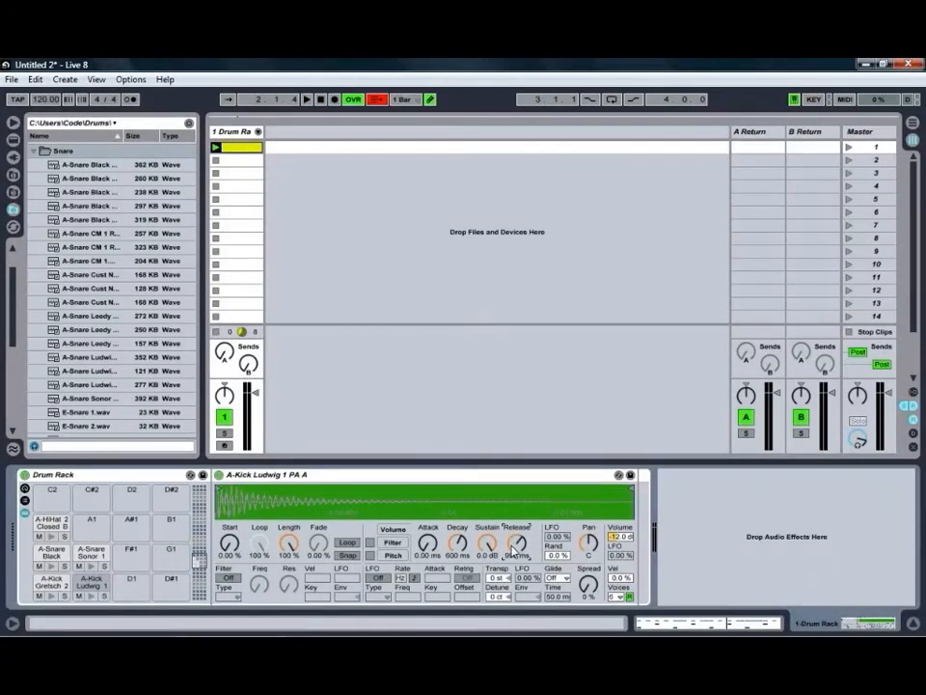
# Step: Select the Sonor snare pad and raise its Simpler Release to about 1.29 s
pyautogui.click(89, 550)
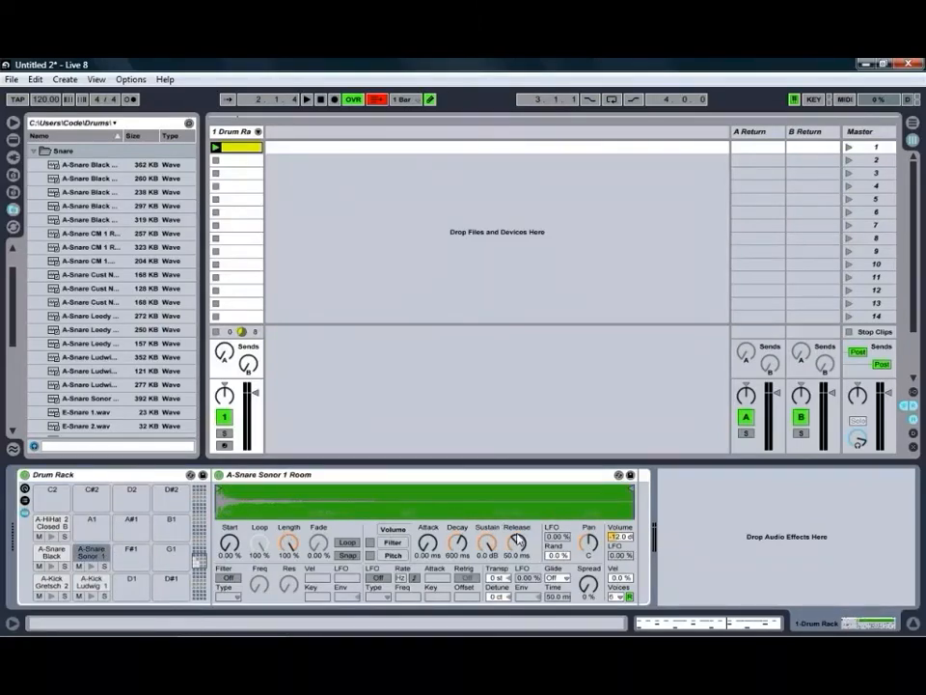
pyautogui.moveTo(516, 540); pyautogui.dragTo(501, 541)
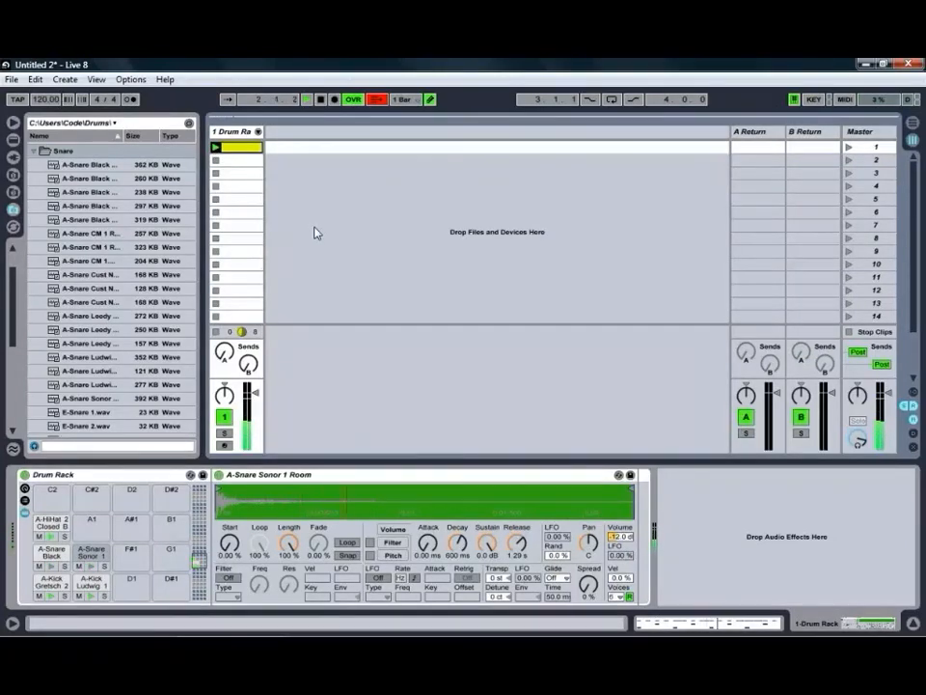
pyautogui.click(306, 100)
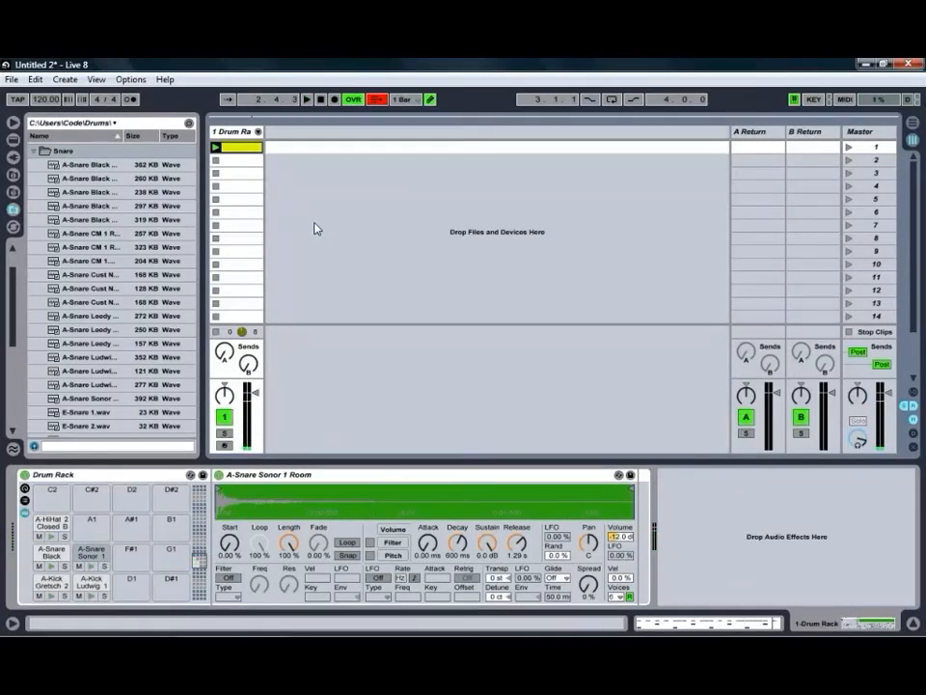